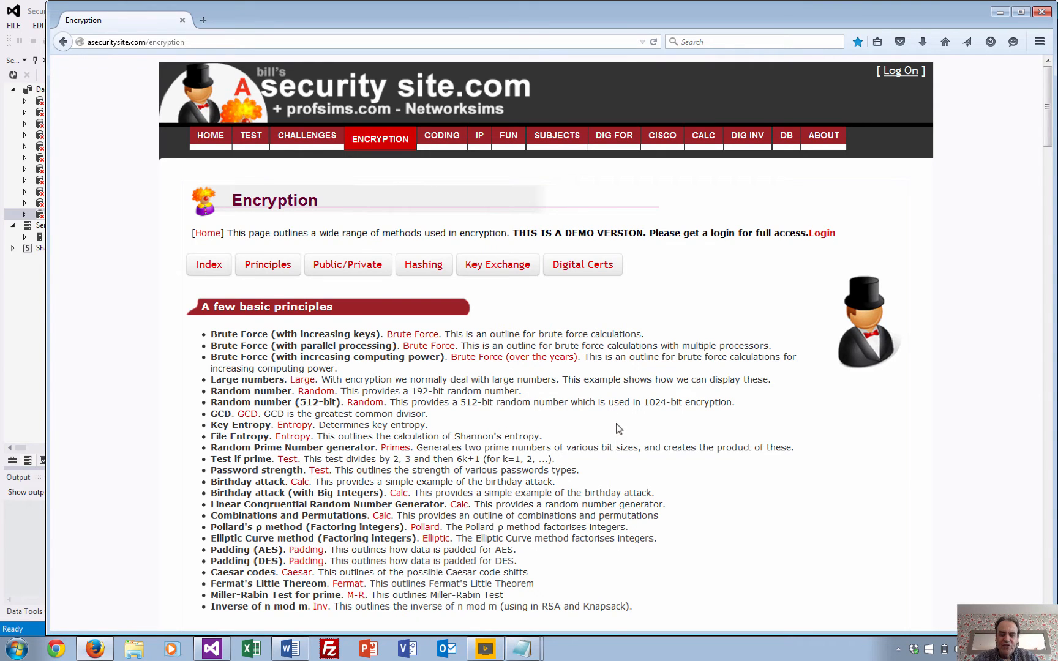
Open the Elliptic Curve Factorization page and factorise the default 361187 into 953 and 379.
{"action": "scroll", "scroll_direction": "down", "scroll_amount": 3}
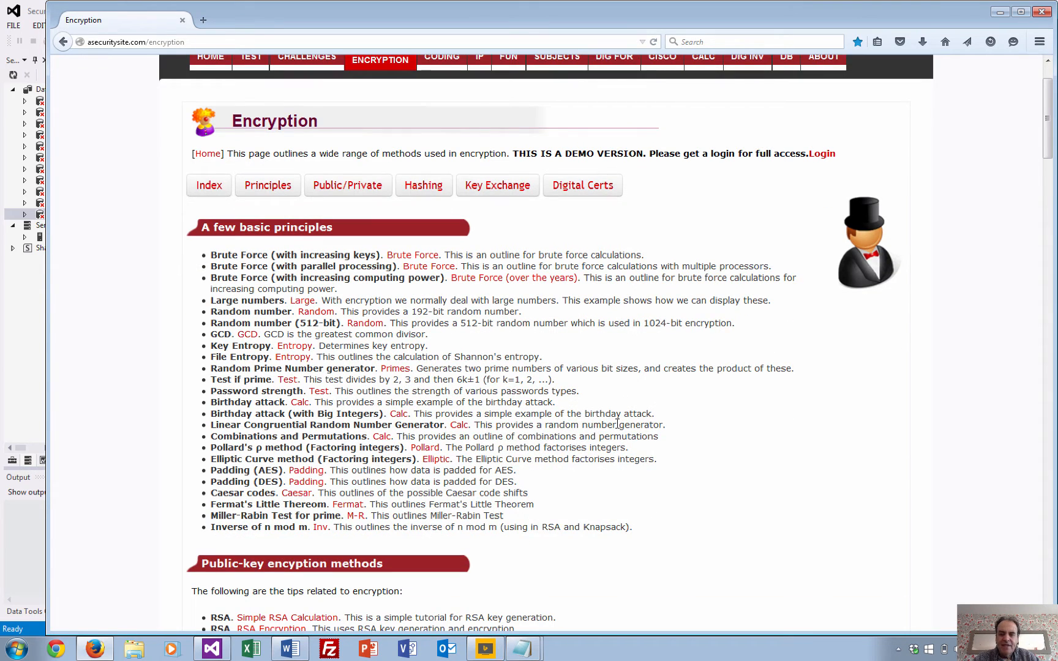
{"action": "mouse_move", "coordinate": [425, 489]}
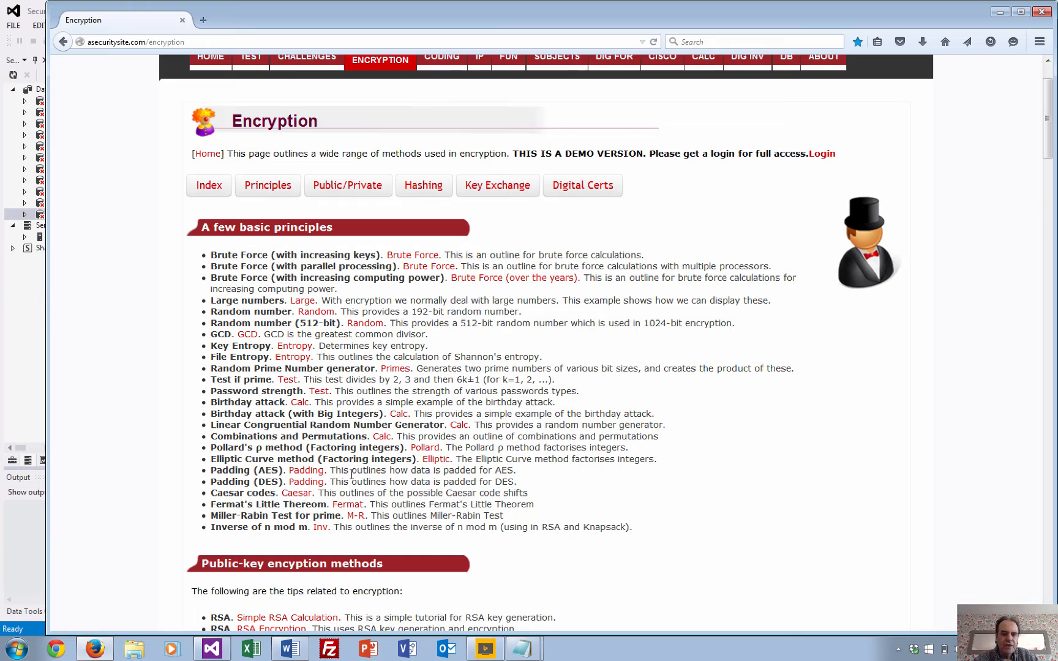
{"action": "mouse_move", "coordinate": [306, 481]}
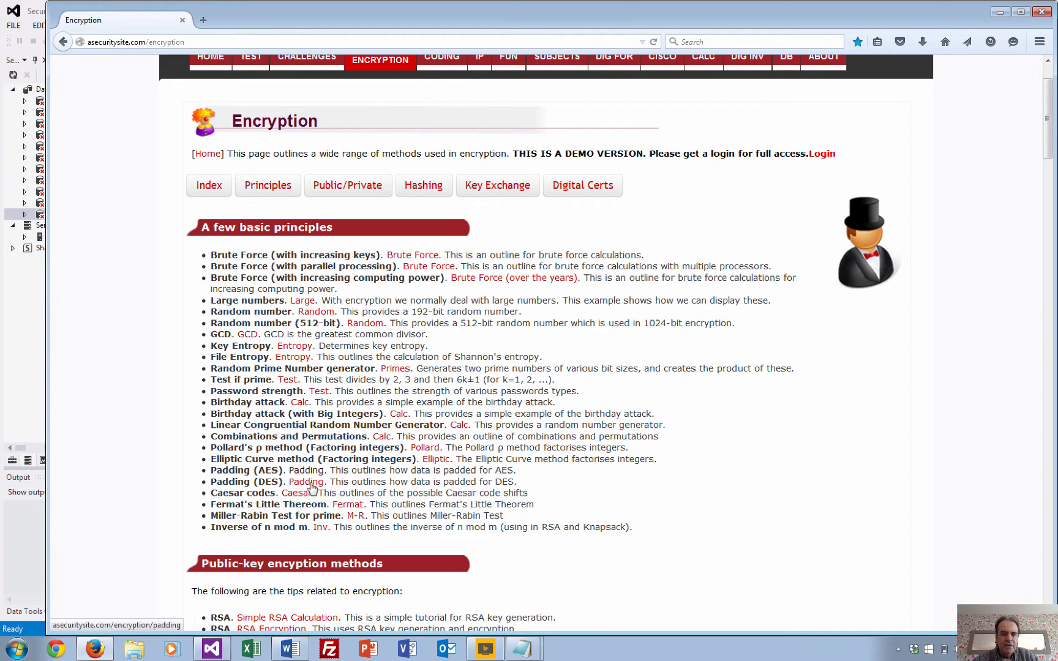
{"action": "mouse_move", "coordinate": [298, 492]}
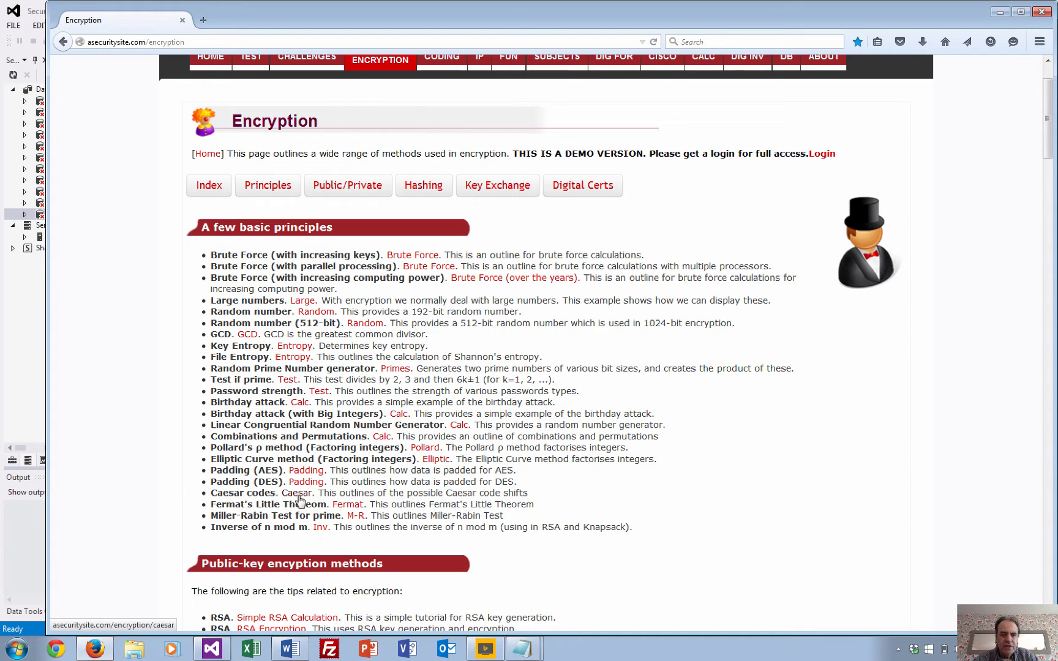
{"action": "mouse_move", "coordinate": [436, 459]}
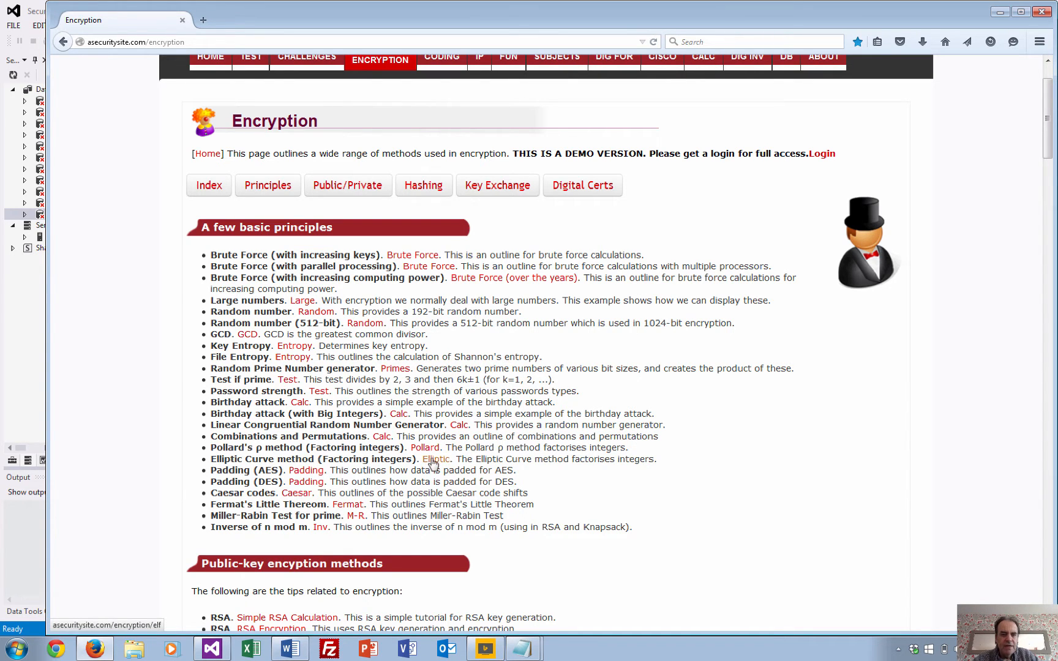
{"action": "left_click", "coordinate": [435, 459]}
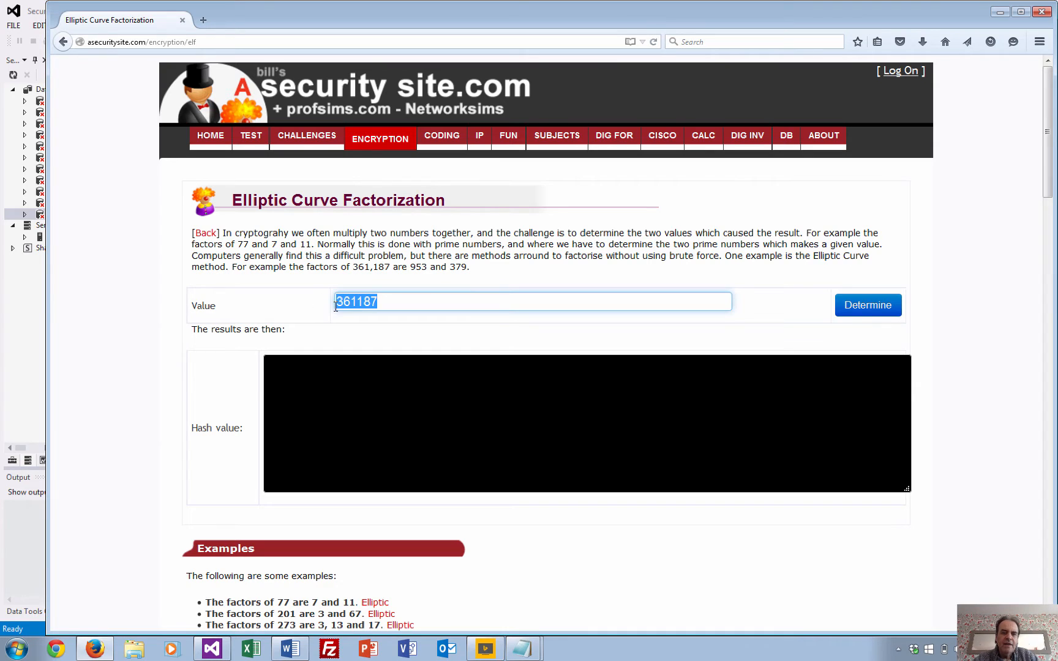
{"action": "left_click", "coordinate": [459, 302]}
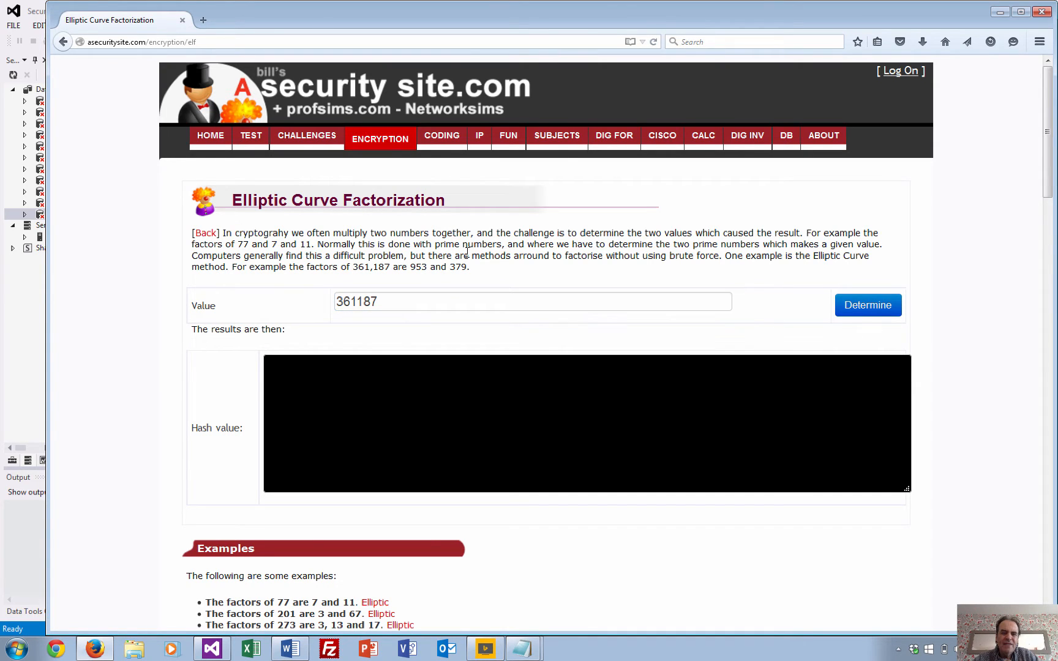
{"action": "mouse_move", "coordinate": [387, 319]}
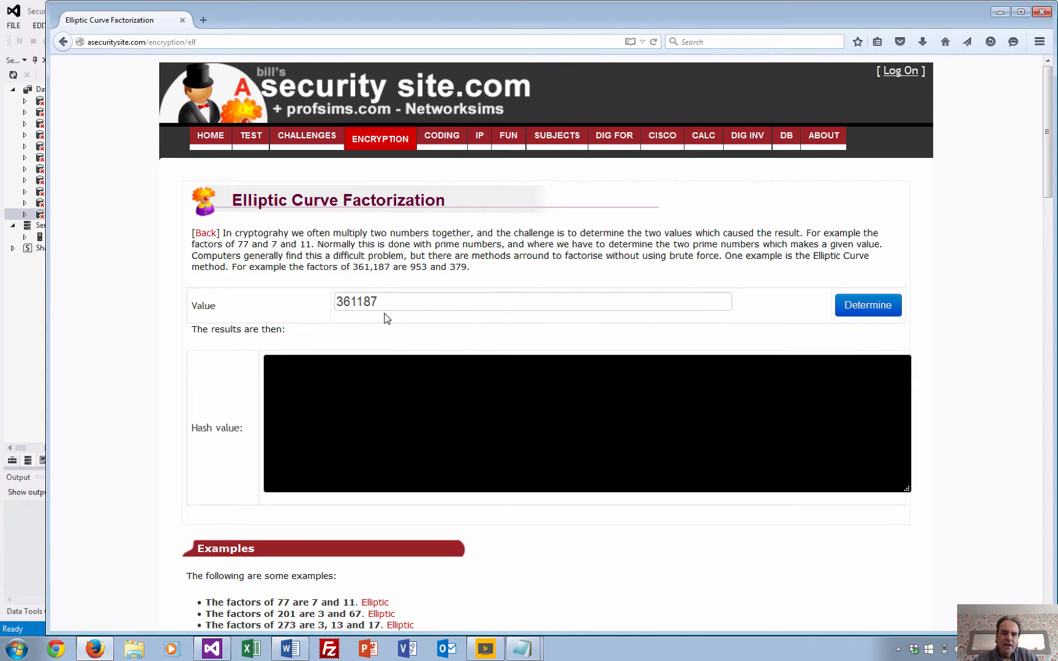
{"action": "mouse_move", "coordinate": [703, 241]}
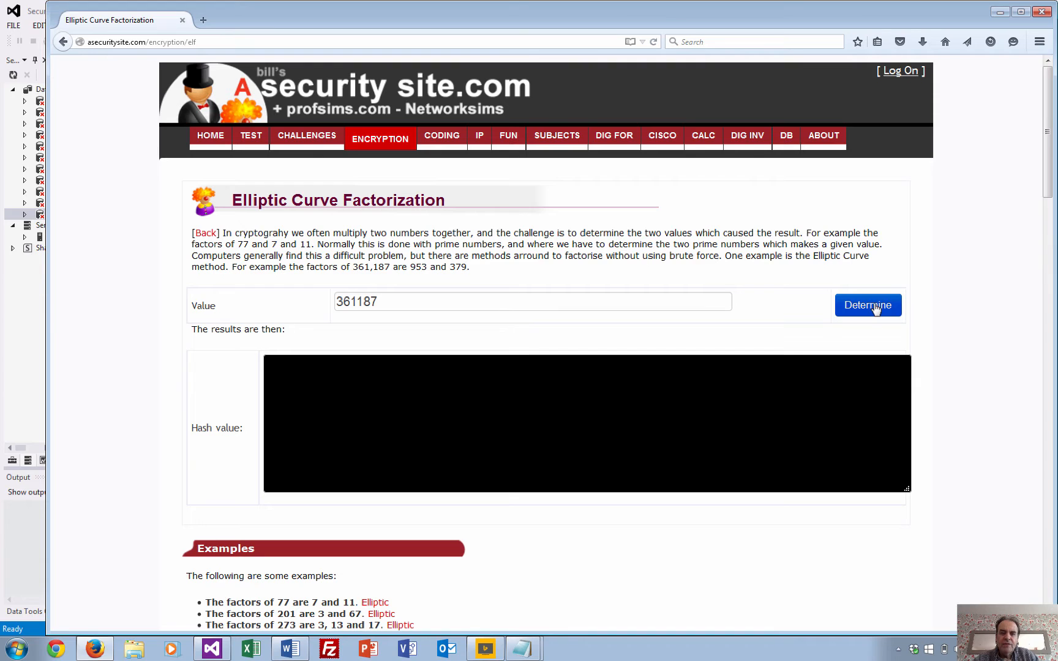
{"action": "mouse_move", "coordinate": [861, 310]}
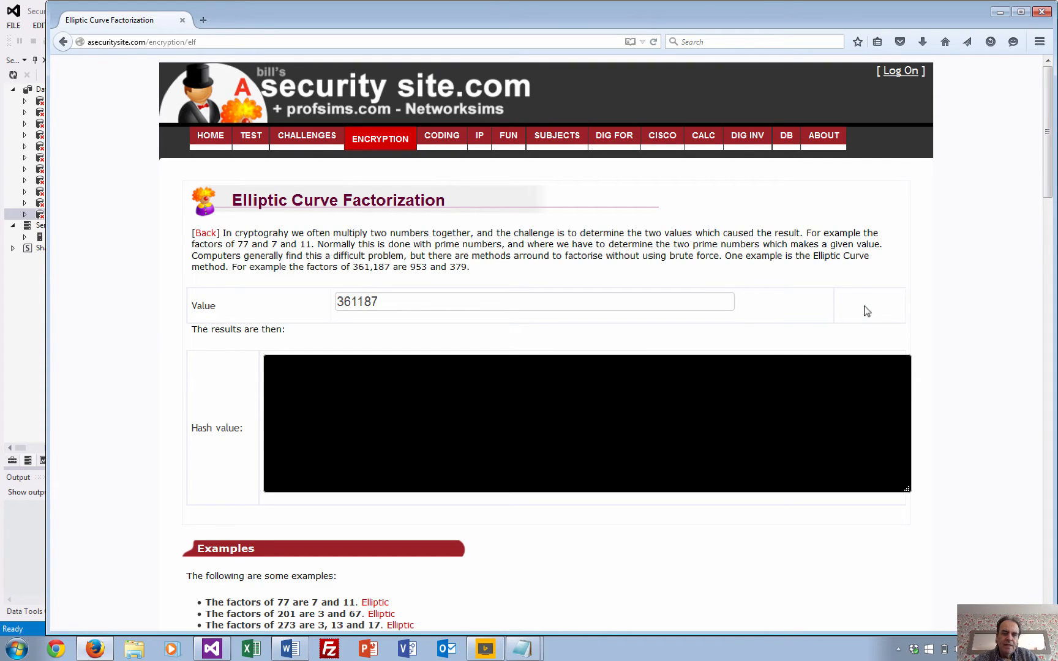
{"action": "left_click", "coordinate": [867, 305]}
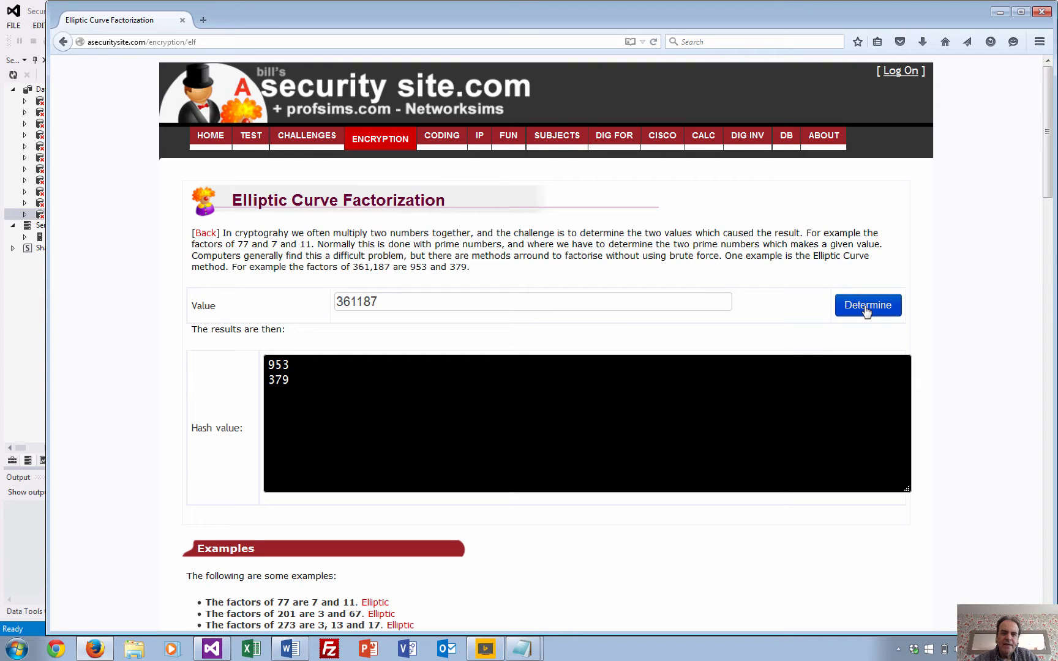
{"action": "mouse_move", "coordinate": [522, 333]}
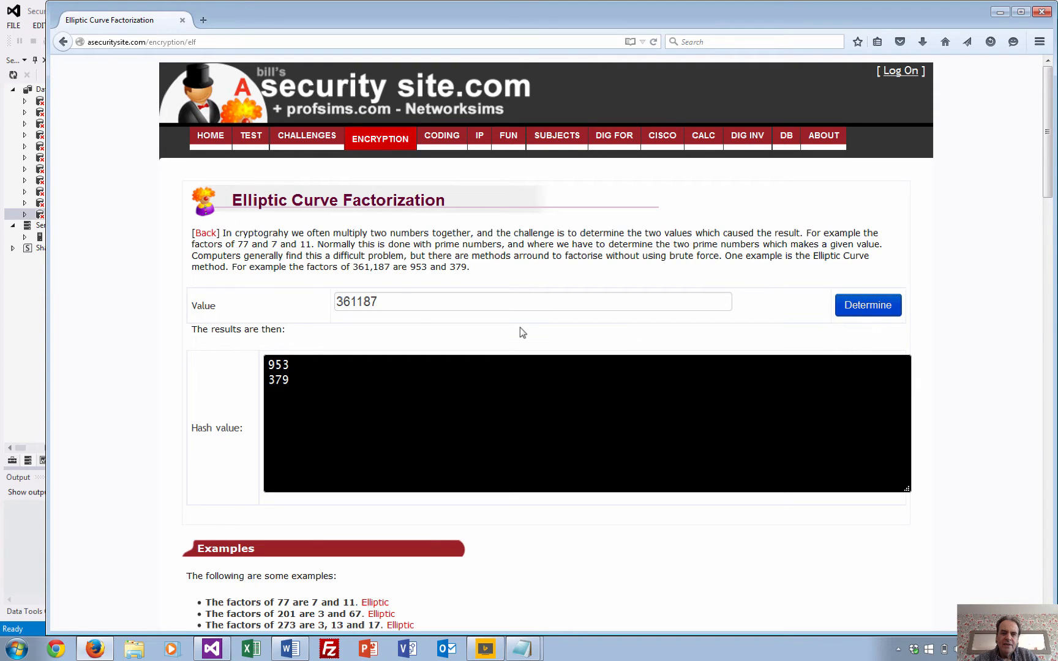
{"action": "mouse_move", "coordinate": [400, 593]}
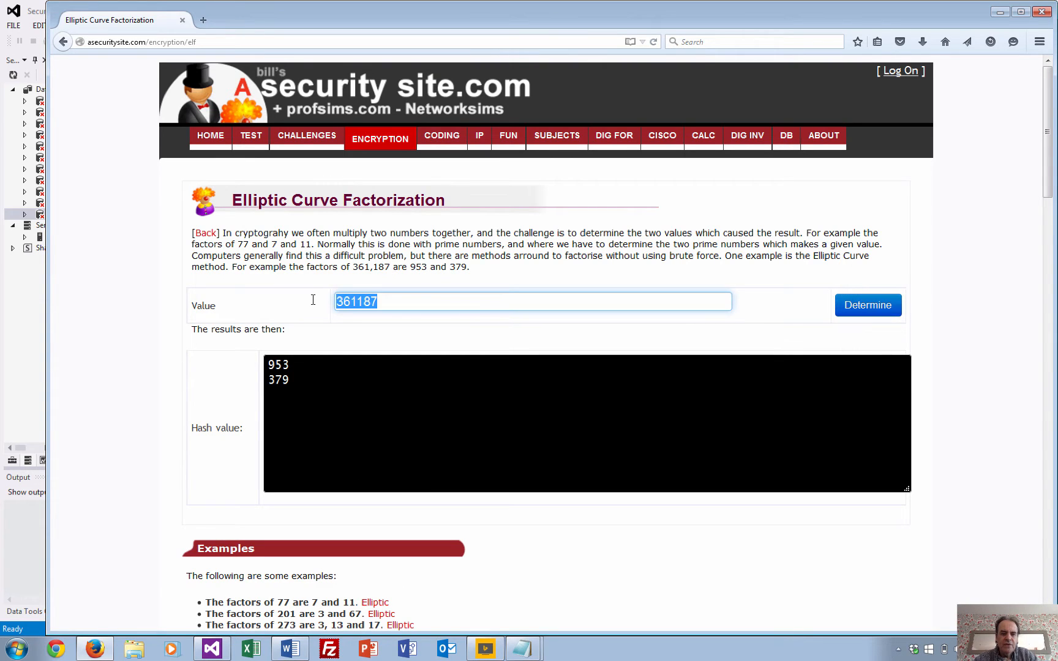
Factorise 273, returning the factors 3, 7 and 13.
{"action": "type", "text": "273"}
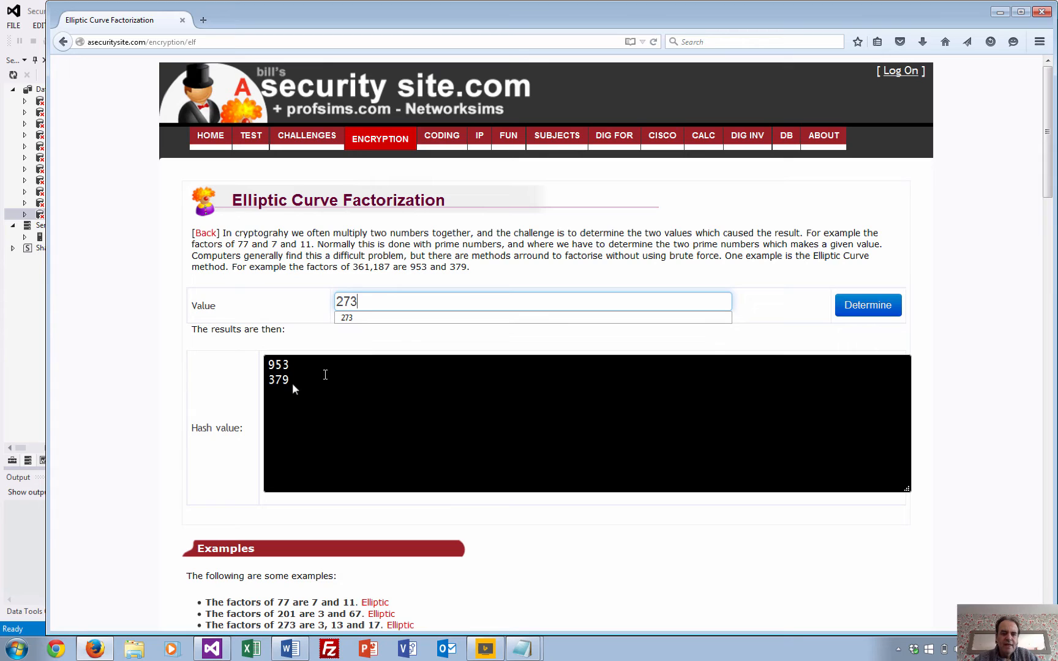
{"action": "mouse_move", "coordinate": [388, 621]}
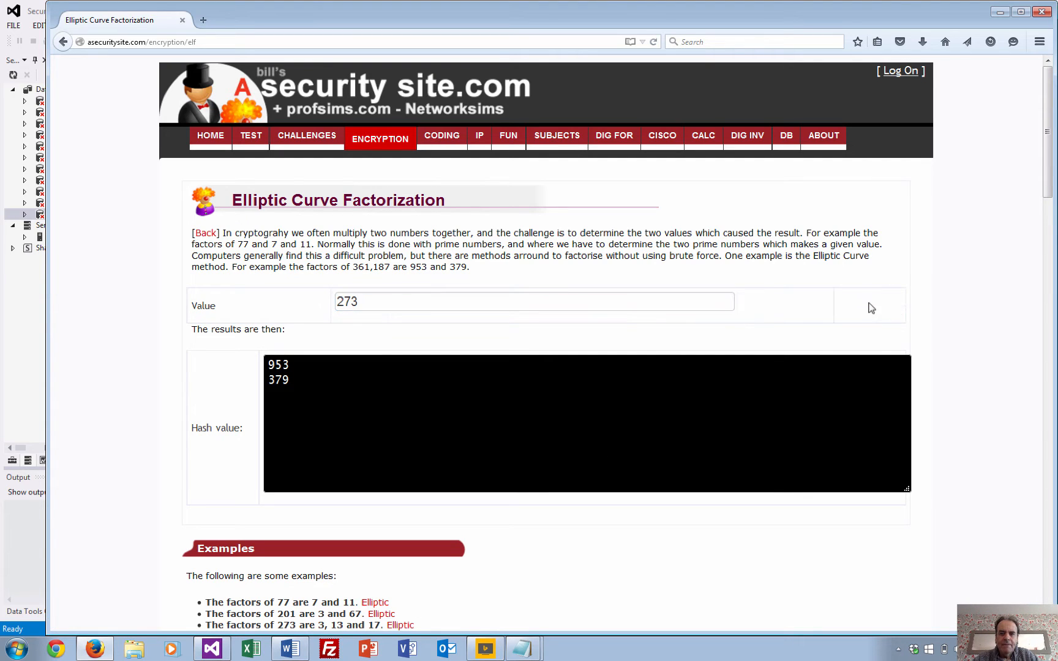
{"action": "left_click", "coordinate": [868, 305]}
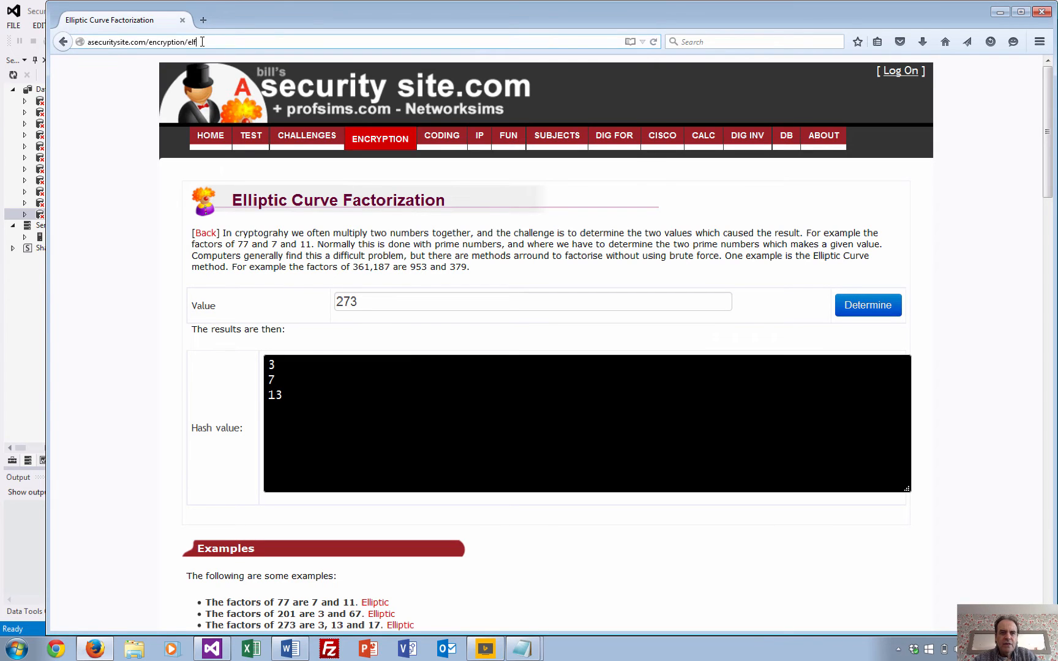
Load the Caesar page and compute the shift table for the message goodbye.
{"action": "key", "text": "Return"}
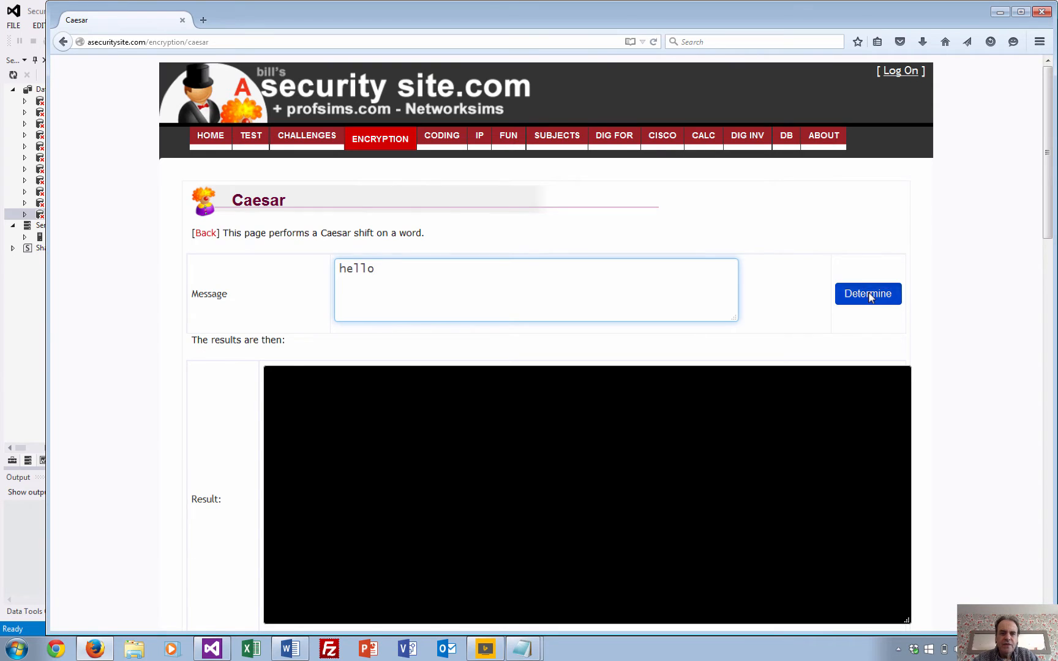
{"action": "left_click", "coordinate": [867, 294]}
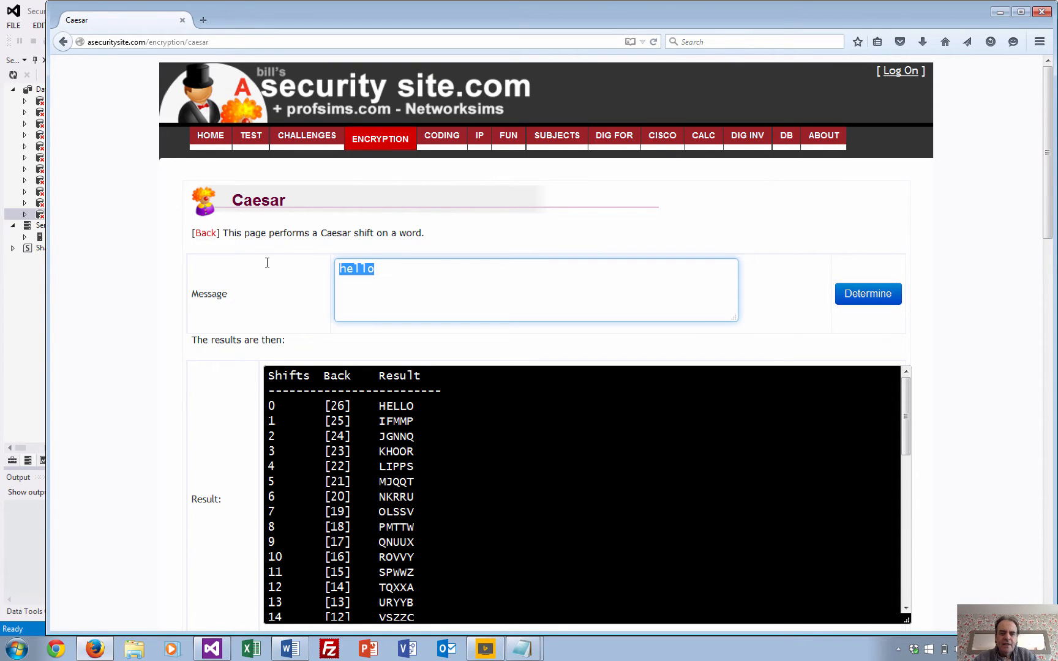
{"action": "type", "text": "goo"}
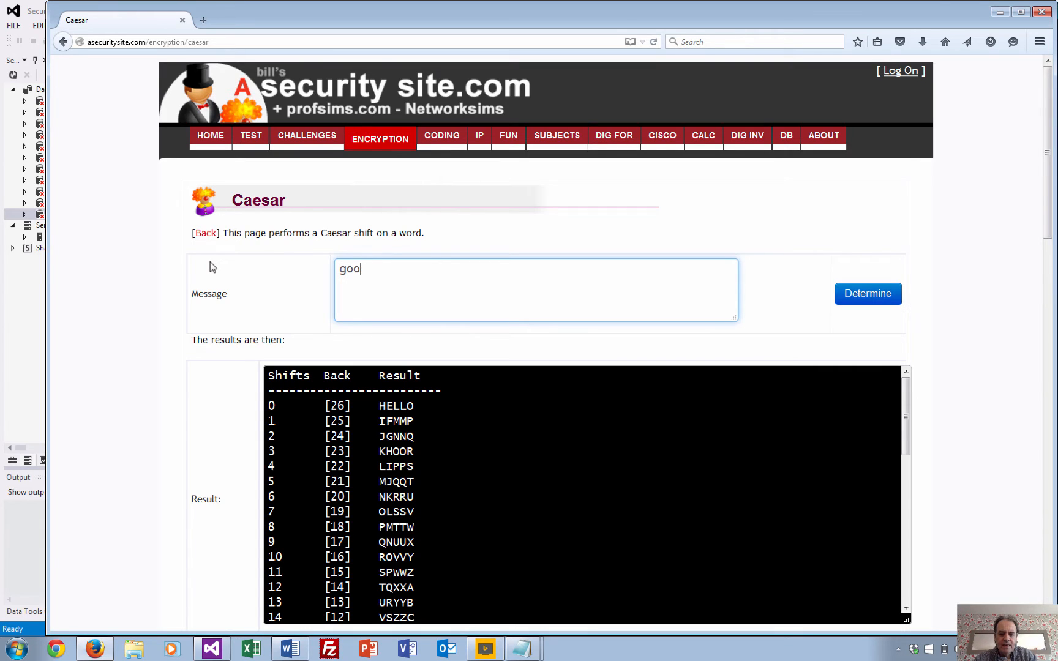
{"action": "type", "text": "dbye"}
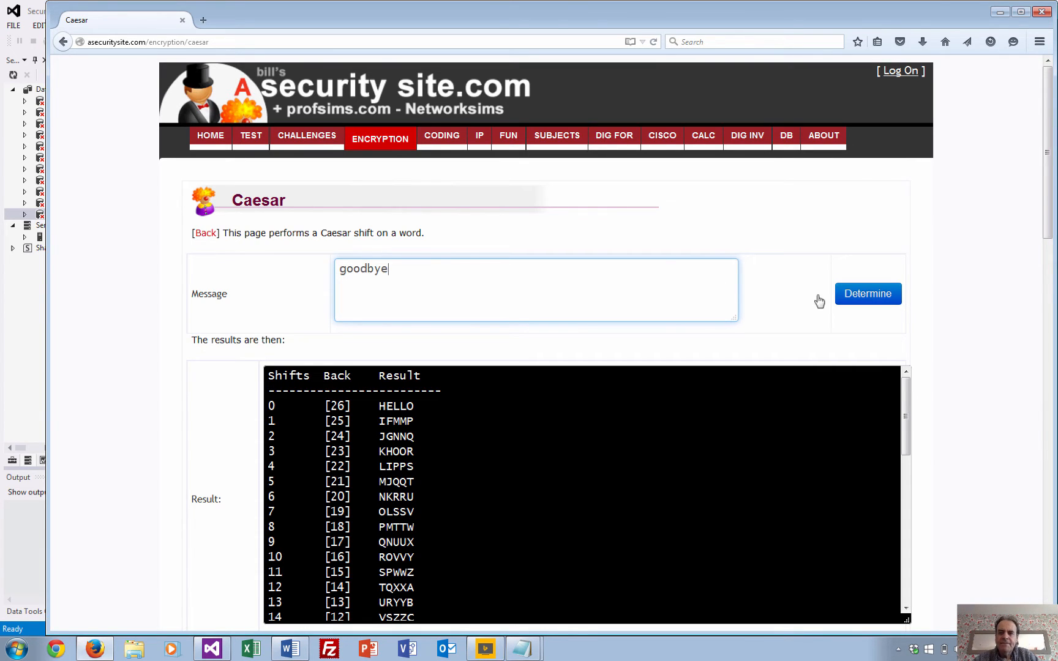
{"action": "left_click", "coordinate": [868, 294]}
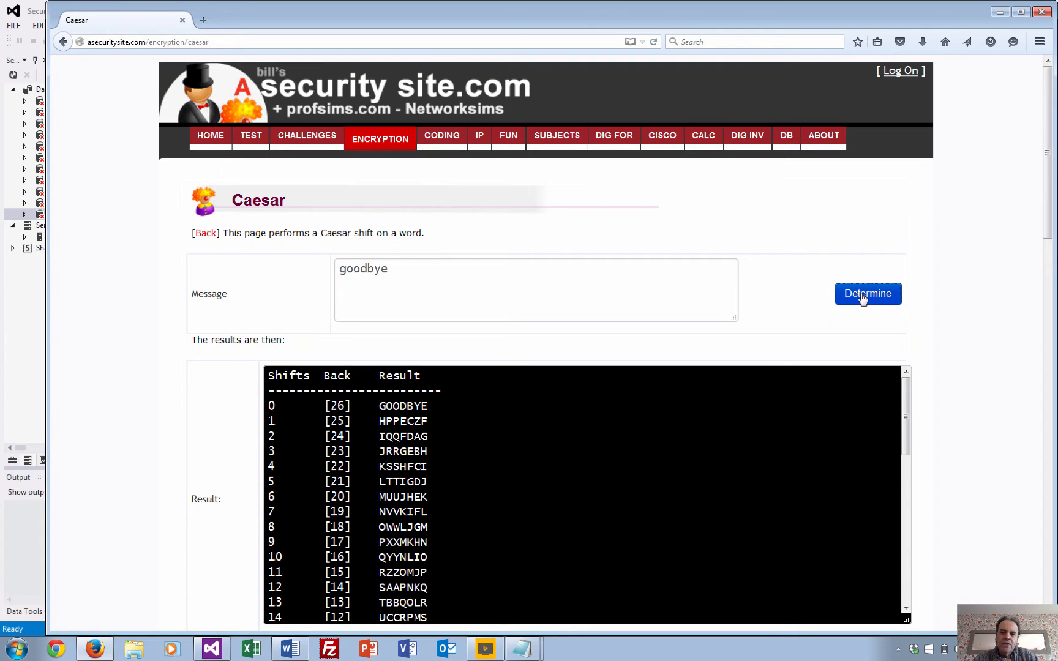
{"action": "mouse_move", "coordinate": [871, 296]}
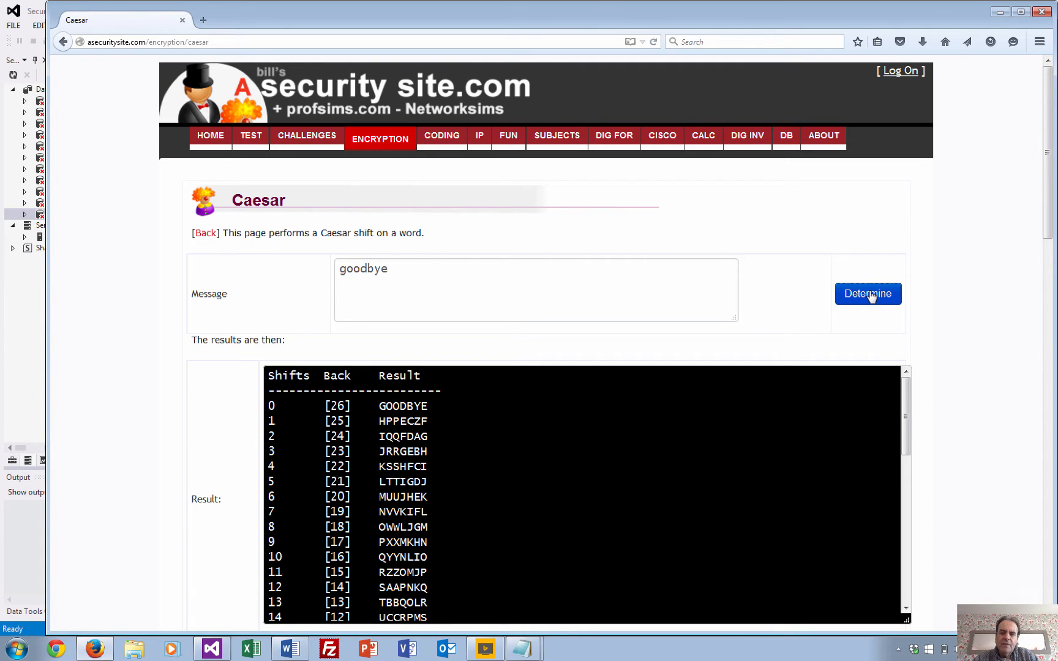
{"action": "mouse_move", "coordinate": [826, 314]}
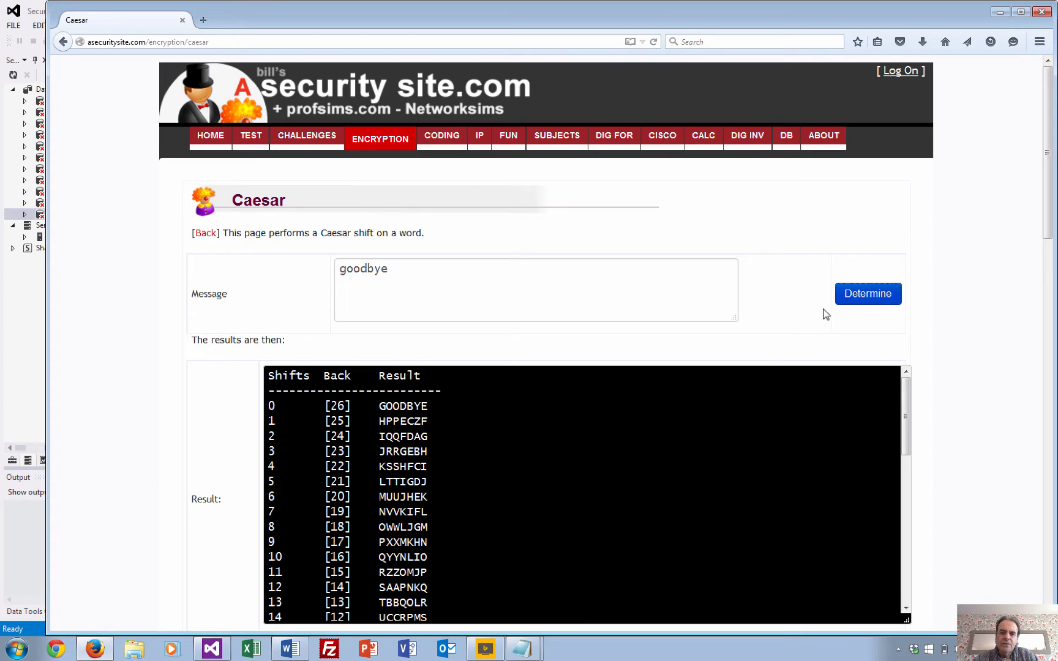
{"action": "mouse_move", "coordinate": [860, 280]}
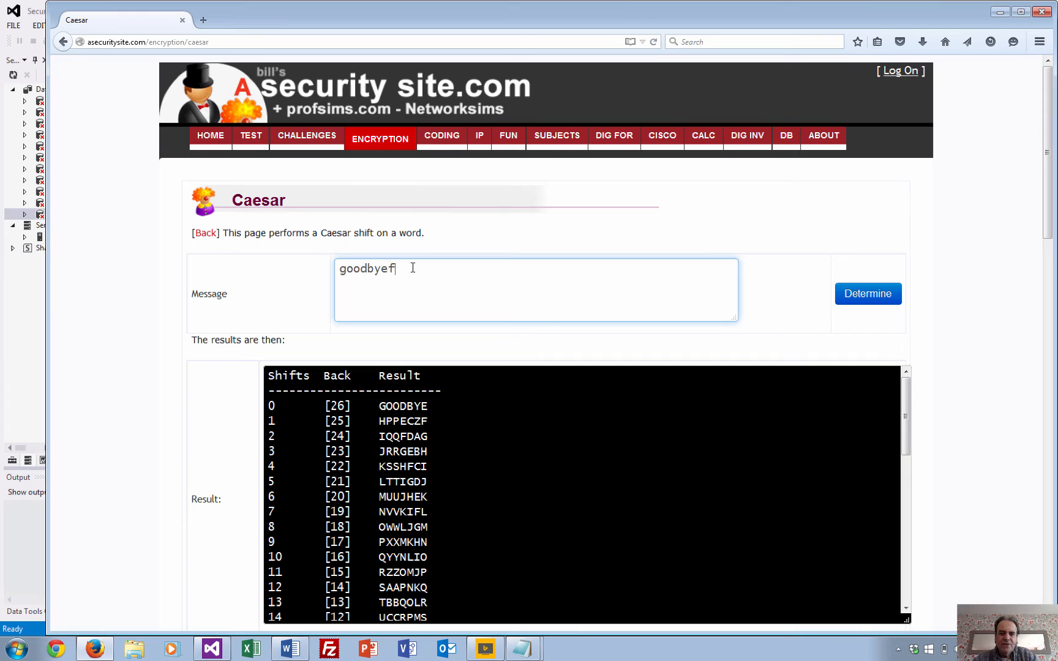
Append 're' to the message and recompute the Caesar shifts.
{"action": "type", "text": "re"}
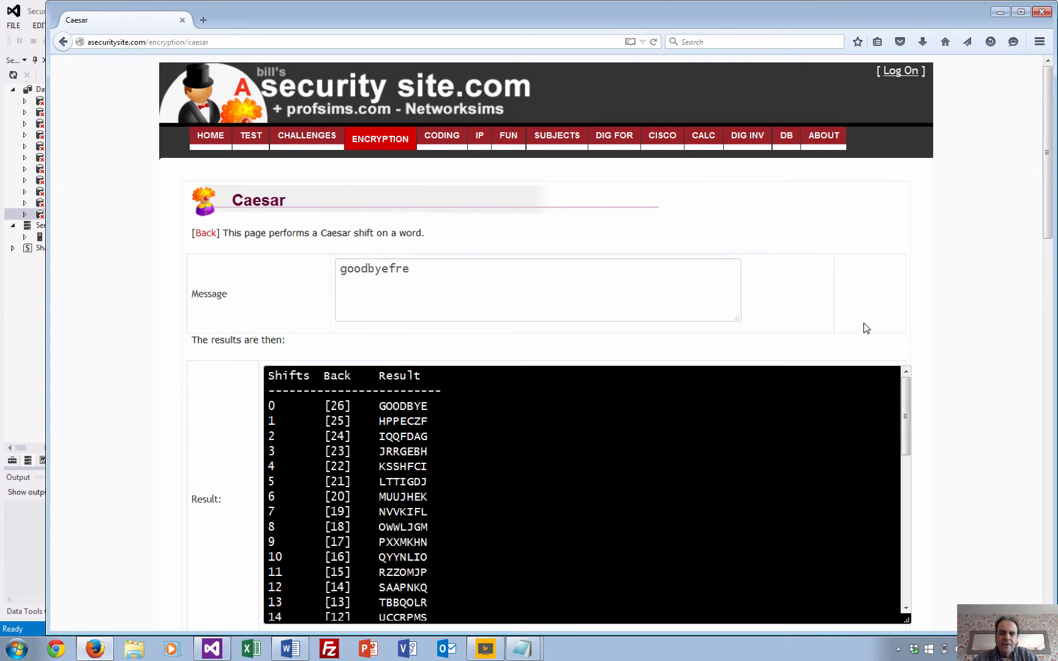
{"action": "left_click", "coordinate": [867, 294]}
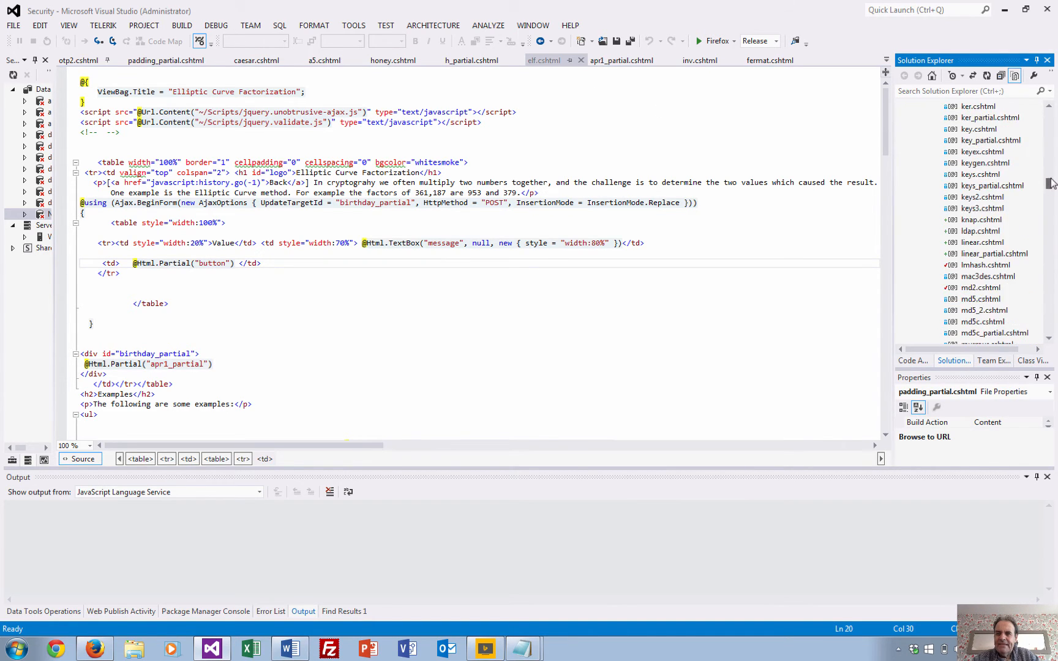
Scroll Solution Explorer toward the button.cshtml partial view.
{"action": "scroll", "scroll_direction": "up", "scroll_amount": 3}
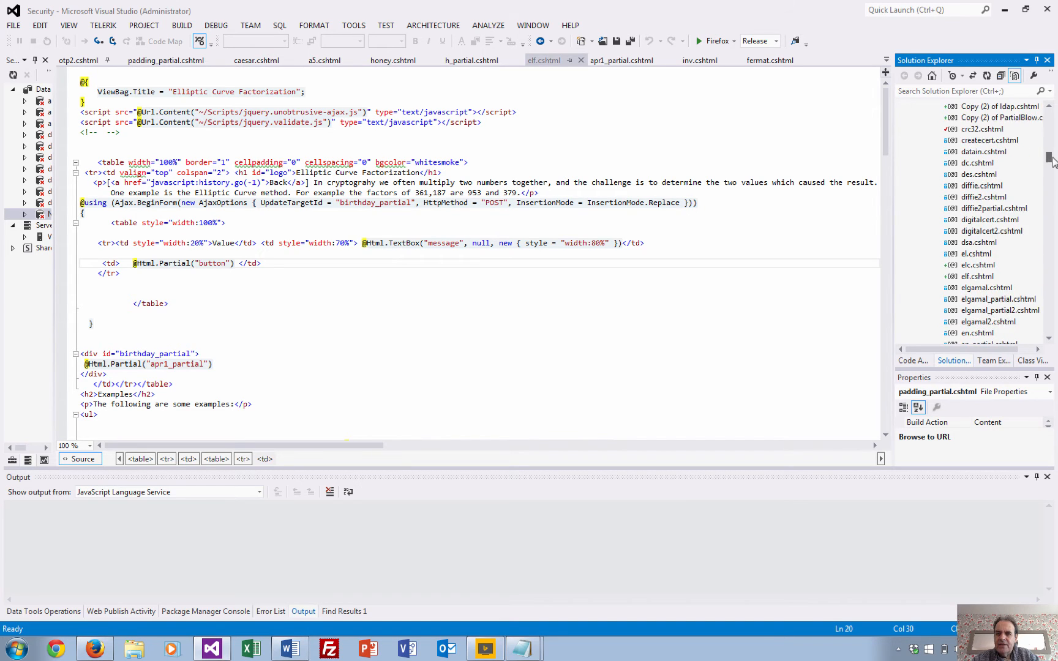
{"action": "scroll", "scroll_direction": "up", "scroll_amount": 3}
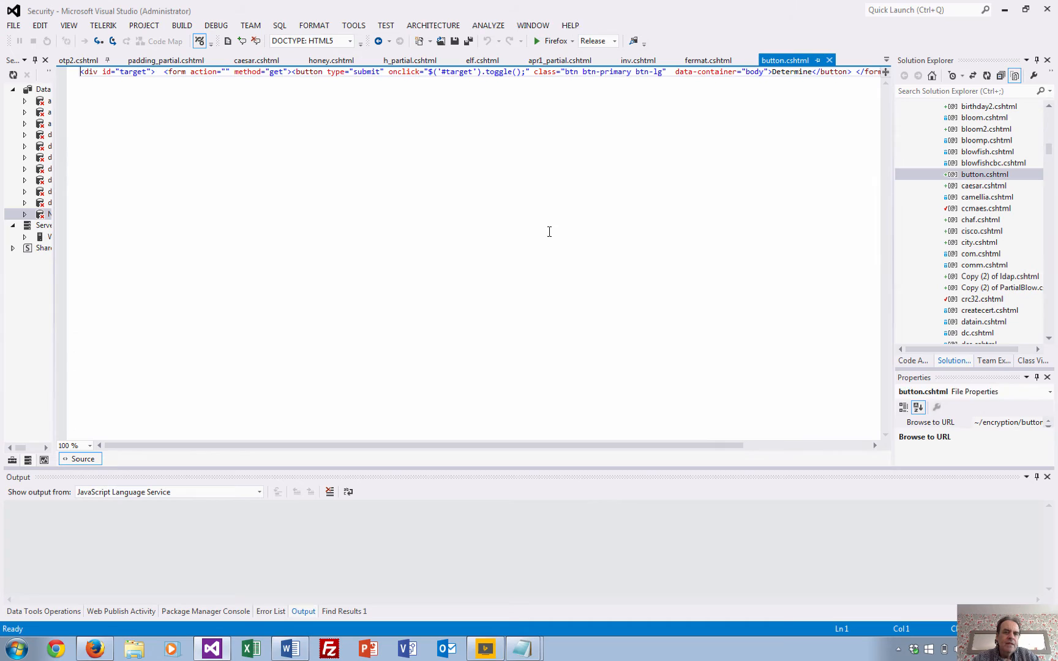
{"action": "left_click", "coordinate": [540, 72]}
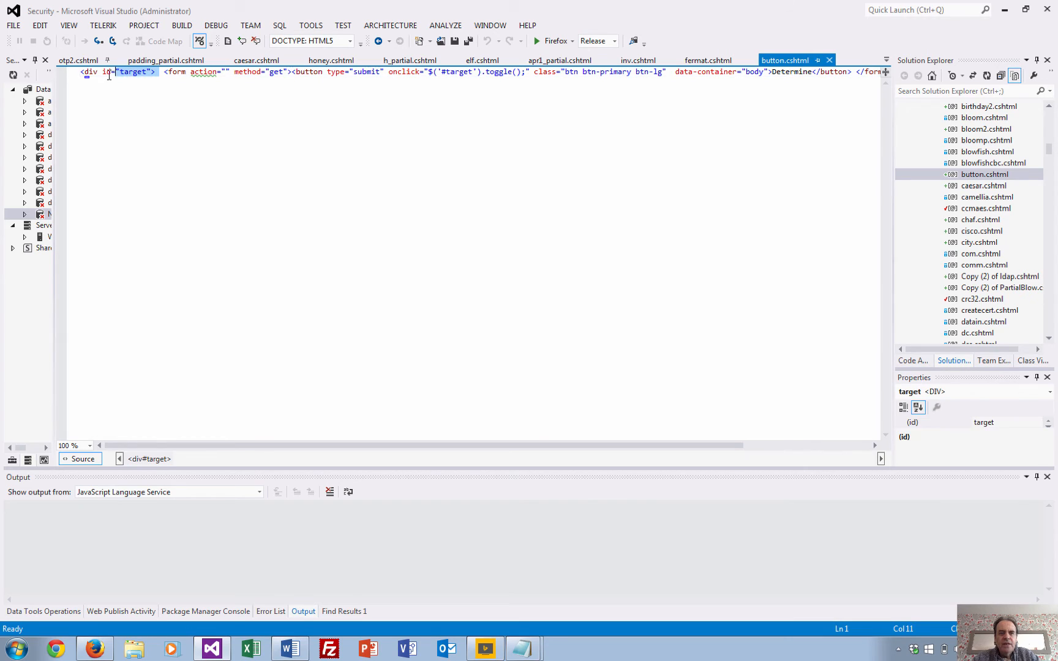
{"action": "left_click", "coordinate": [138, 72]}
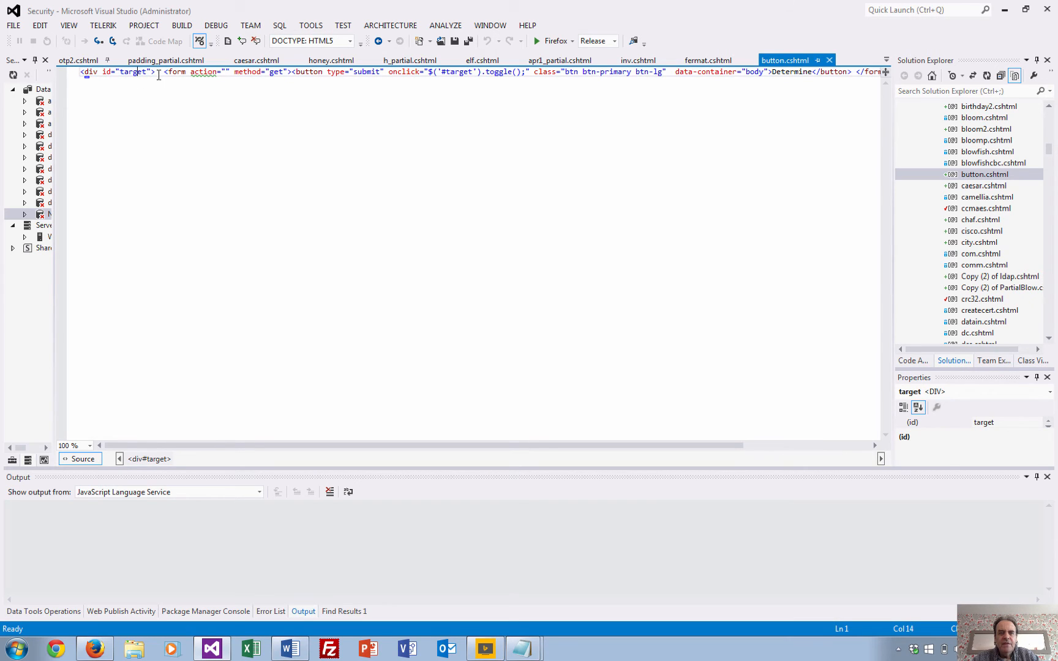
{"action": "left_click", "coordinate": [165, 60]}
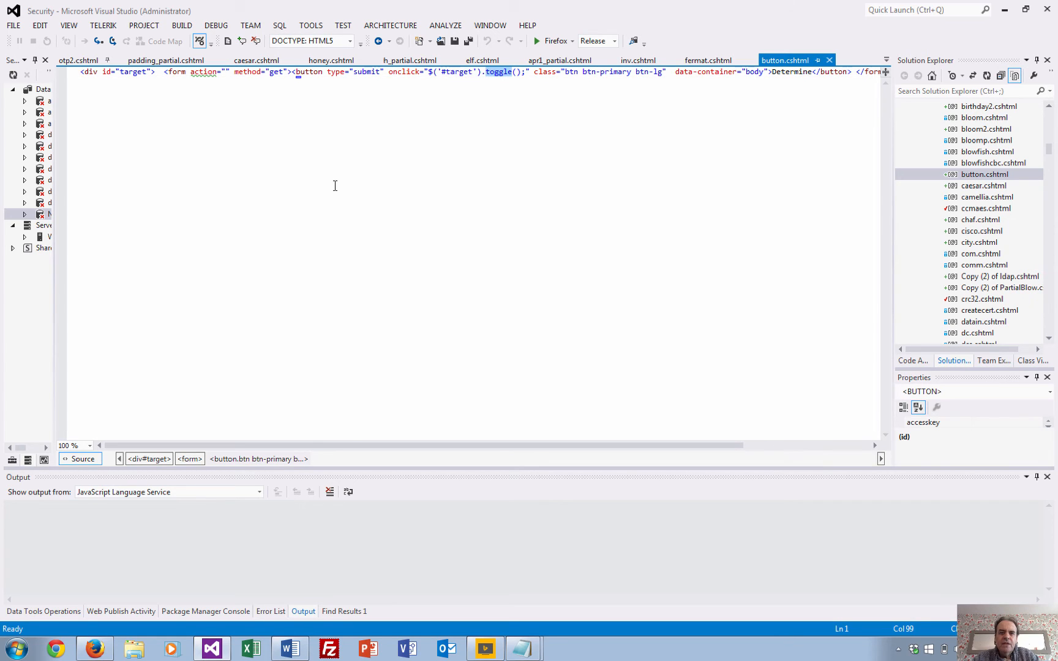
{"action": "left_click", "coordinate": [131, 72]}
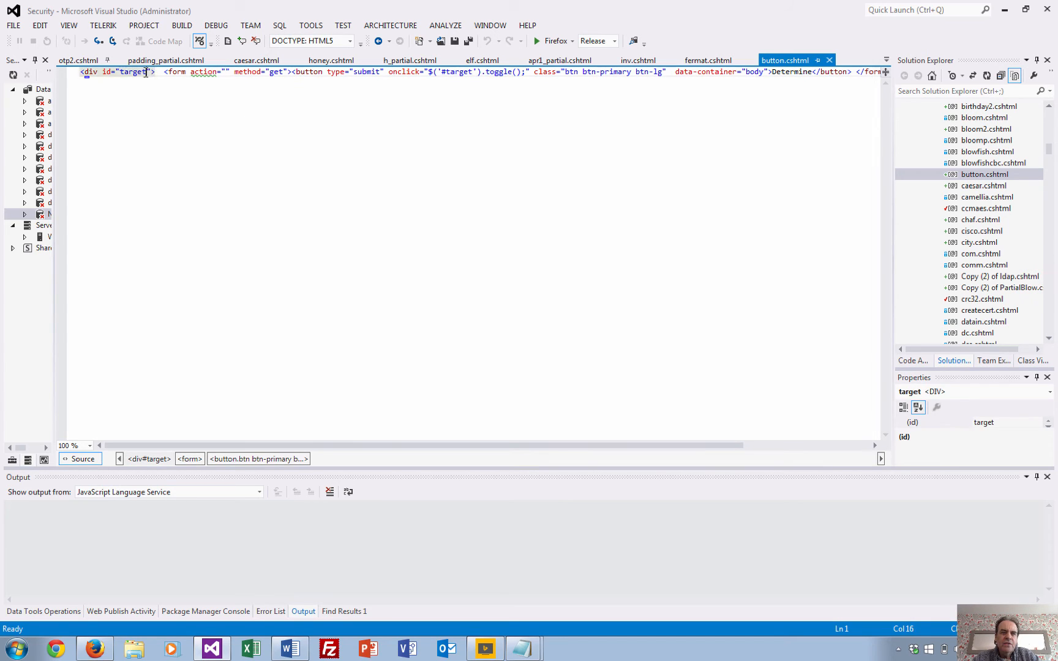
{"action": "left_click", "coordinate": [124, 71]}
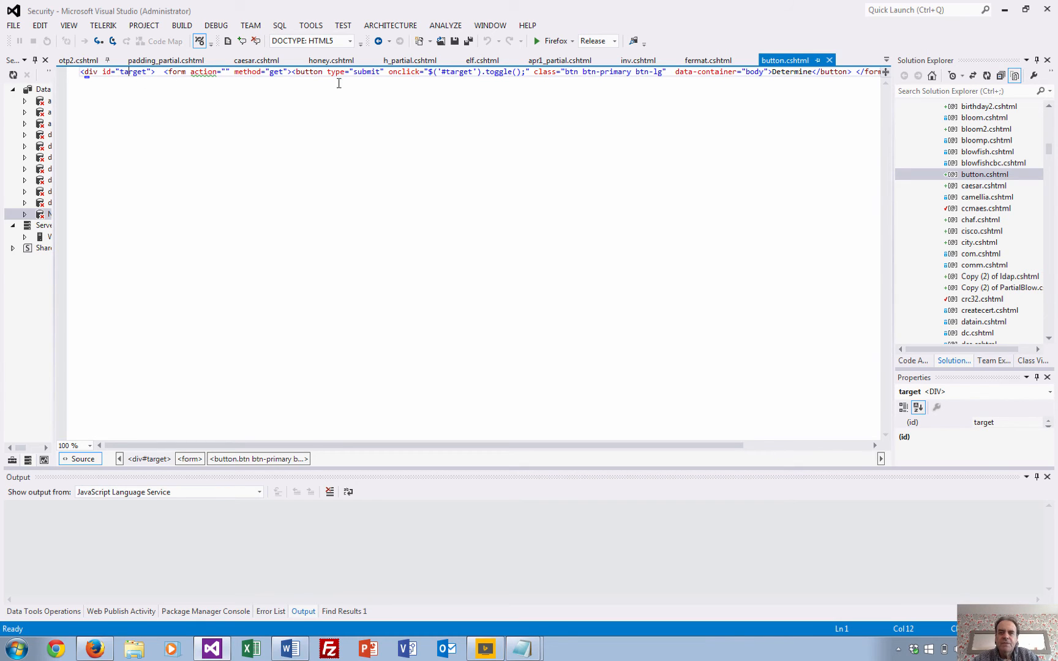
{"action": "left_click", "coordinate": [480, 60]}
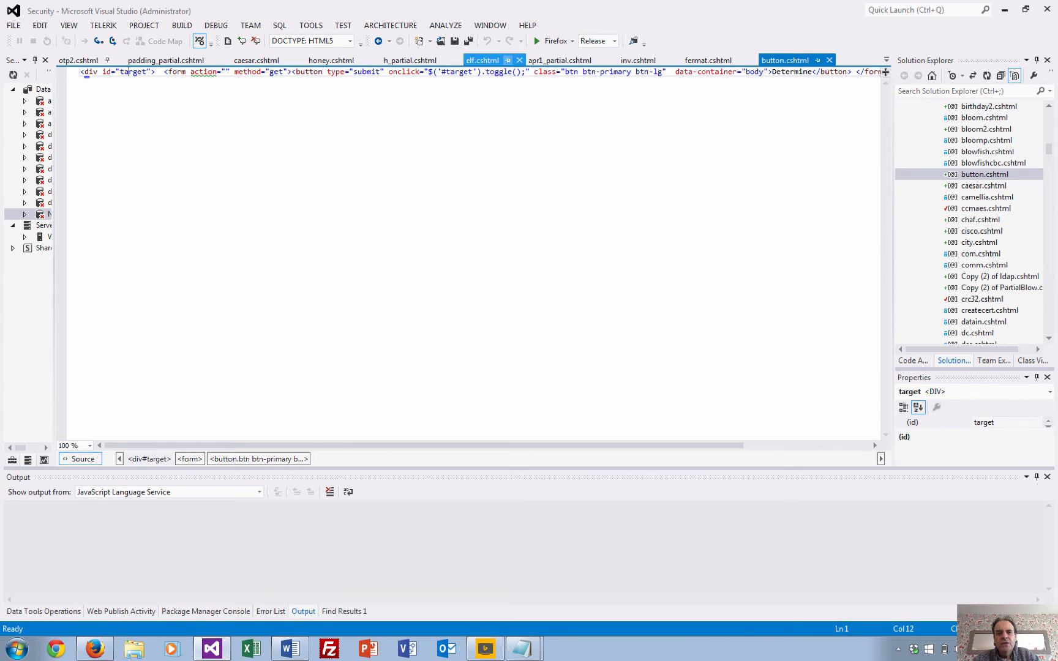
{"action": "left_click", "coordinate": [397, 72]}
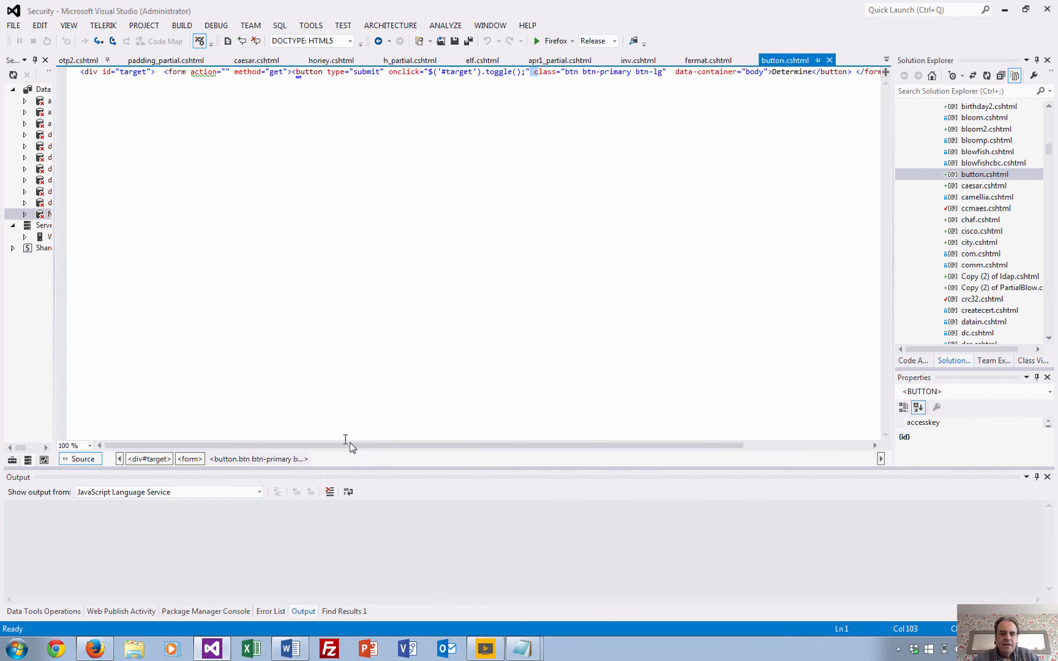
{"action": "scroll", "scroll_direction": "right", "scroll_amount": 3}
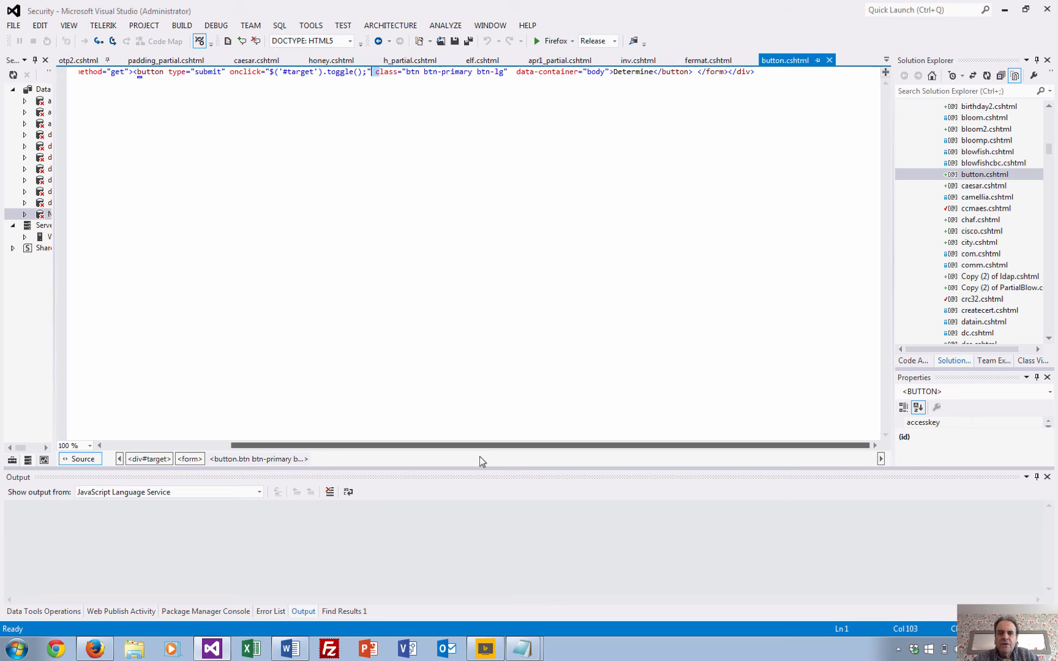
{"action": "scroll", "scroll_direction": "left", "scroll_amount": 3}
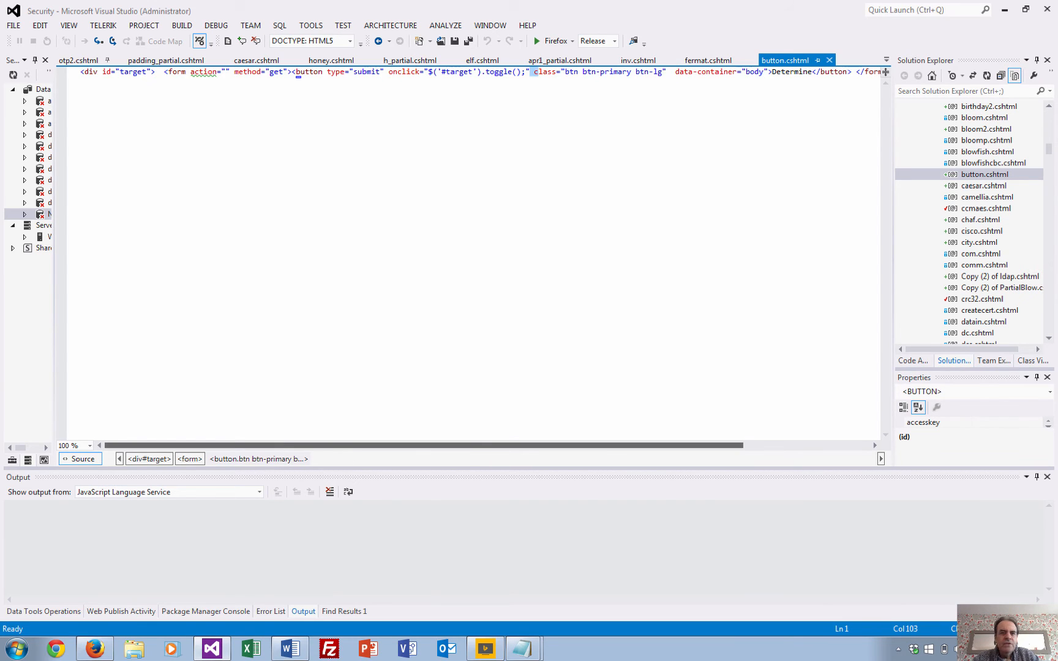
{"action": "left_click", "coordinate": [175, 72]}
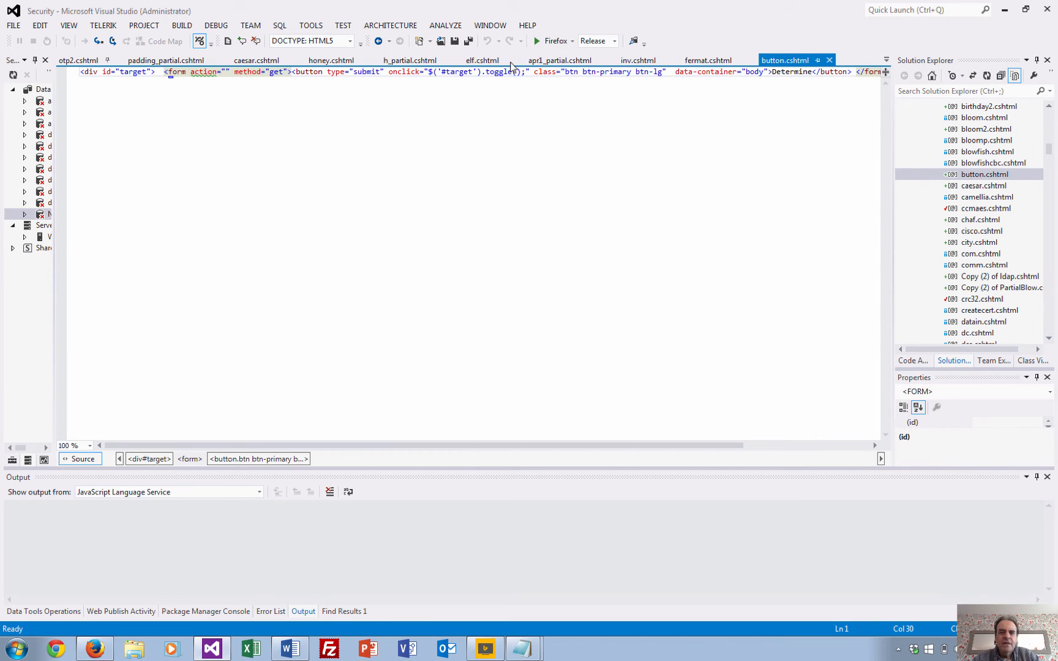
{"action": "mouse_move", "coordinate": [481, 60]}
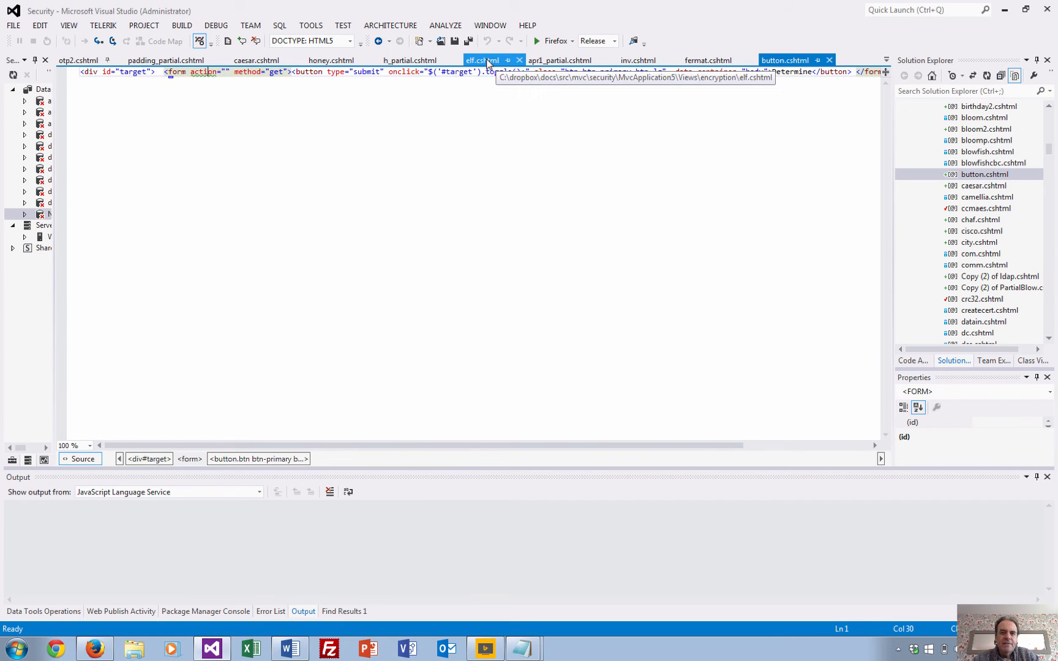
Review apr1_partial.cshtml's target-showing script and select its results table markup, then return to the browser.
{"action": "left_click", "coordinate": [481, 60]}
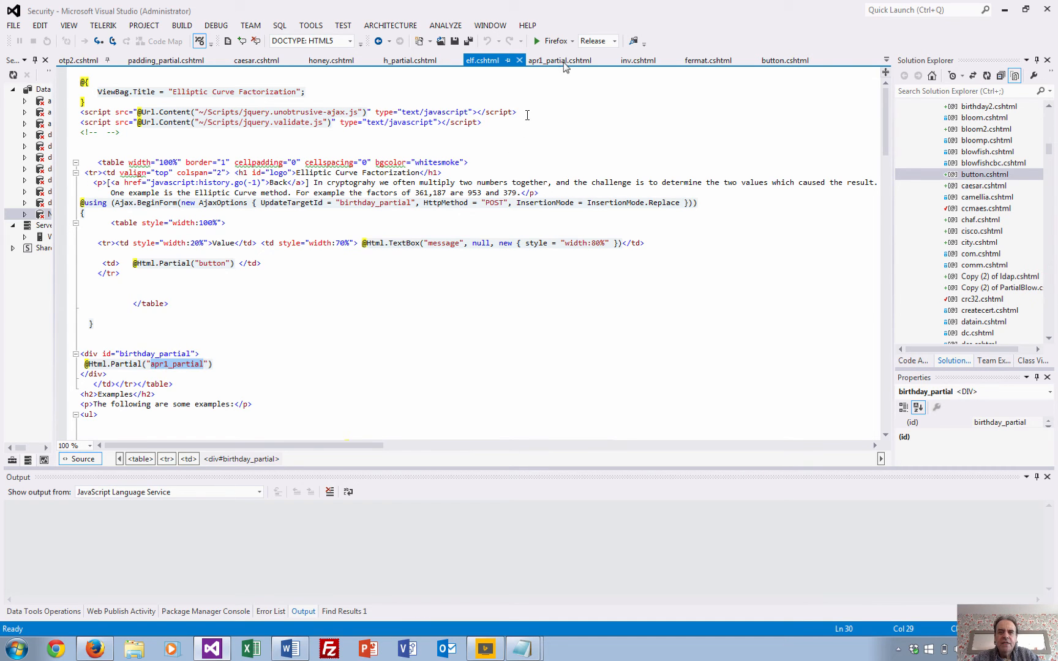
{"action": "left_click", "coordinate": [559, 60]}
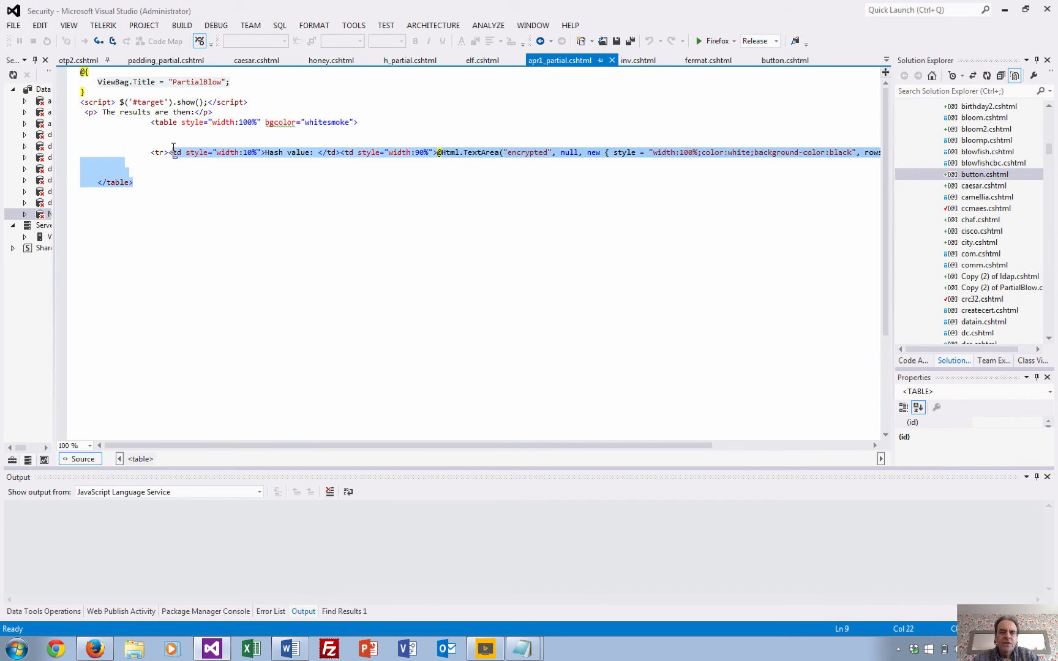
{"action": "left_click", "coordinate": [165, 152]}
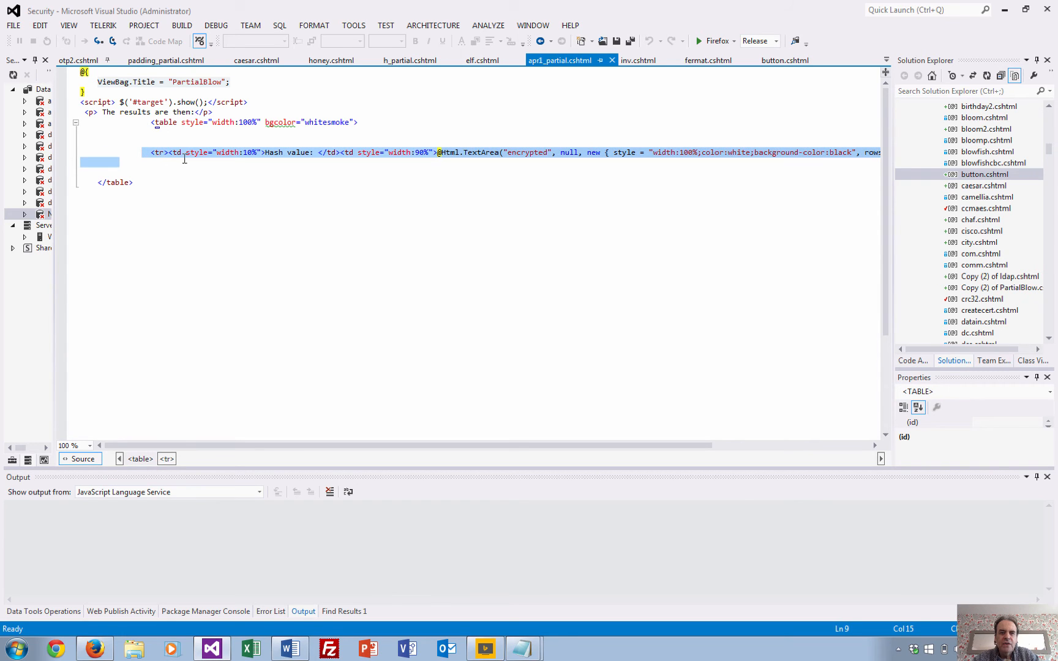
{"action": "left_click", "coordinate": [169, 102]}
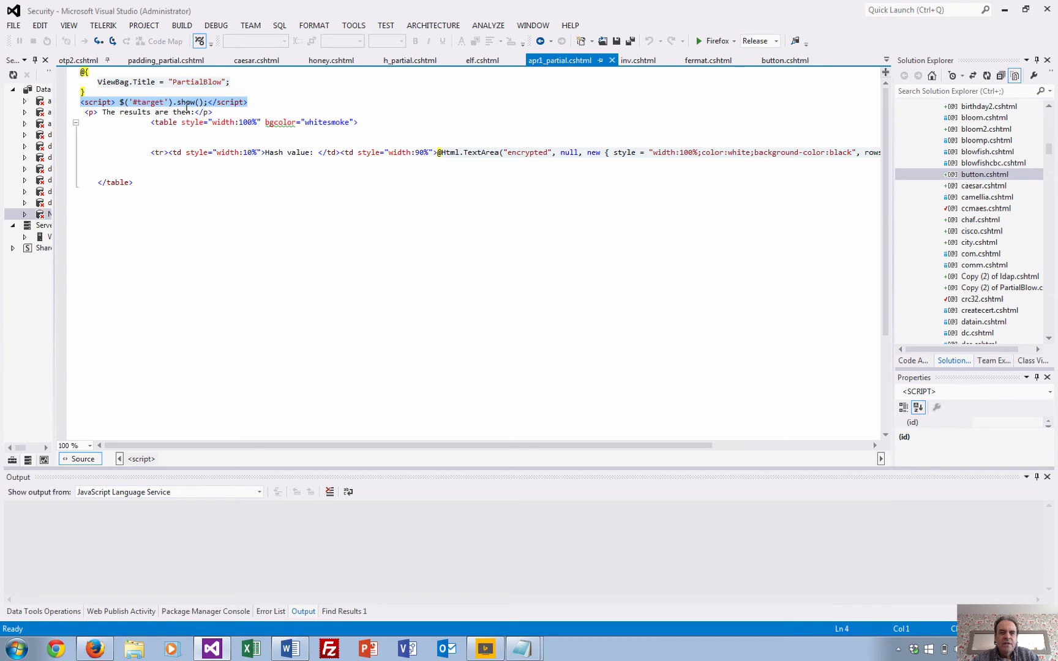
{"action": "left_click", "coordinate": [167, 101]}
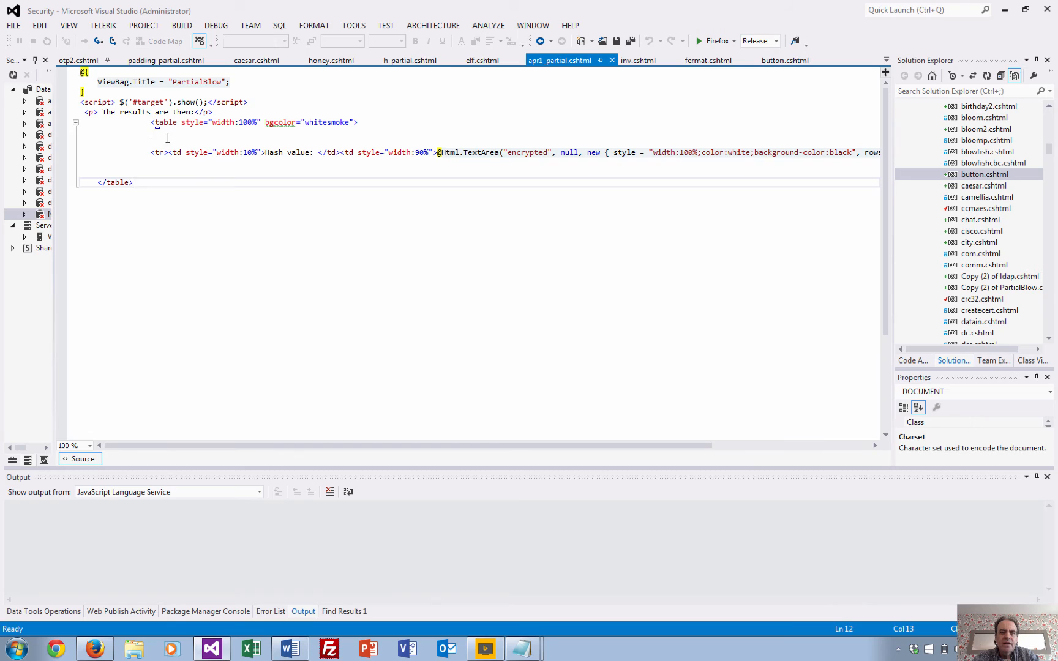
{"action": "mouse_move", "coordinate": [156, 186]}
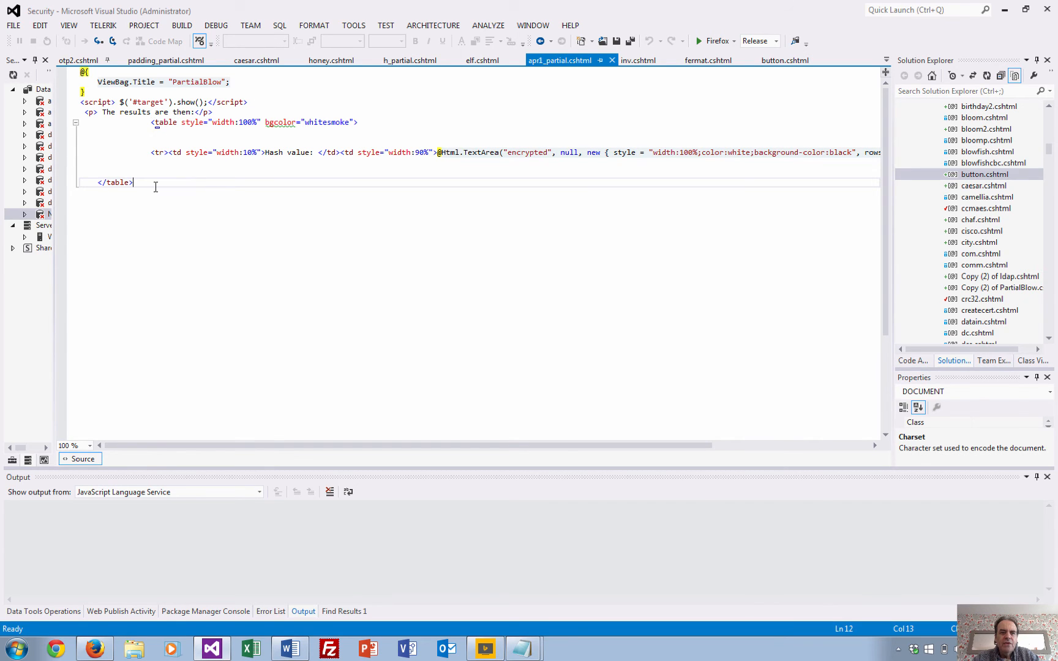
{"action": "left_click_drag", "start_coordinate": [135, 182], "coordinate": [92, 122]}
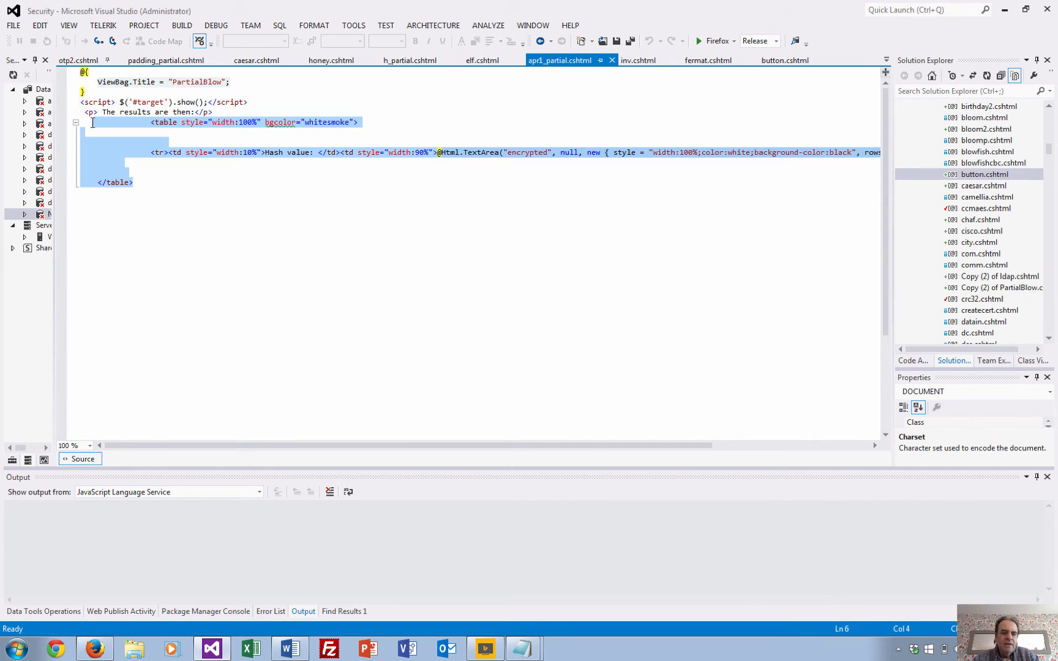
{"action": "left_click", "coordinate": [94, 648]}
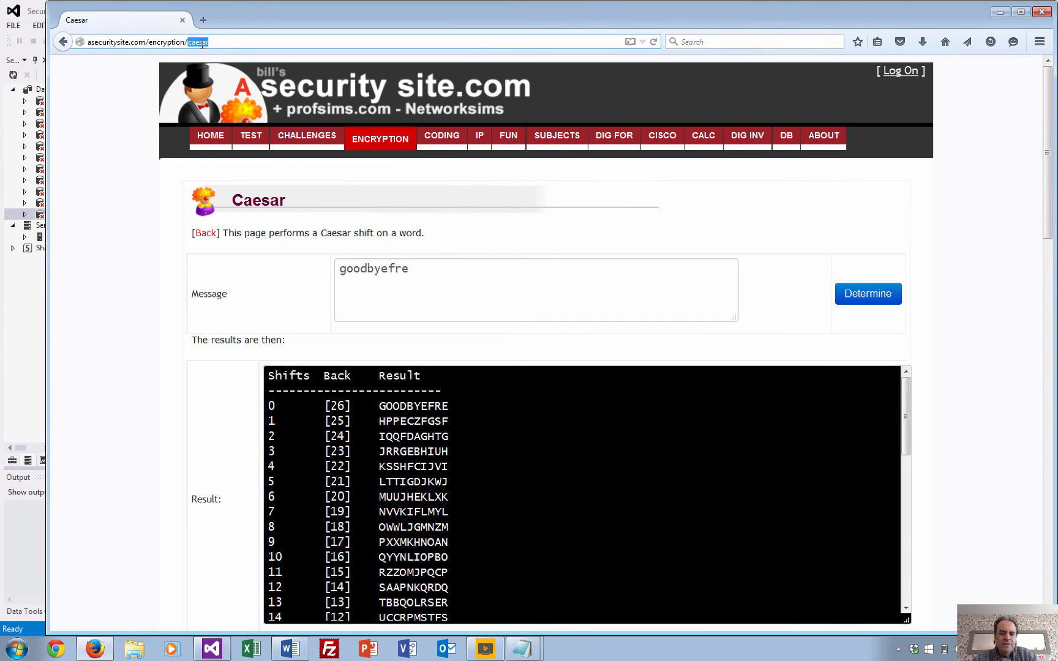
Navigate to the elf page and factorise 361187 again into 953 and 379.
{"action": "type", "text": "elf"}
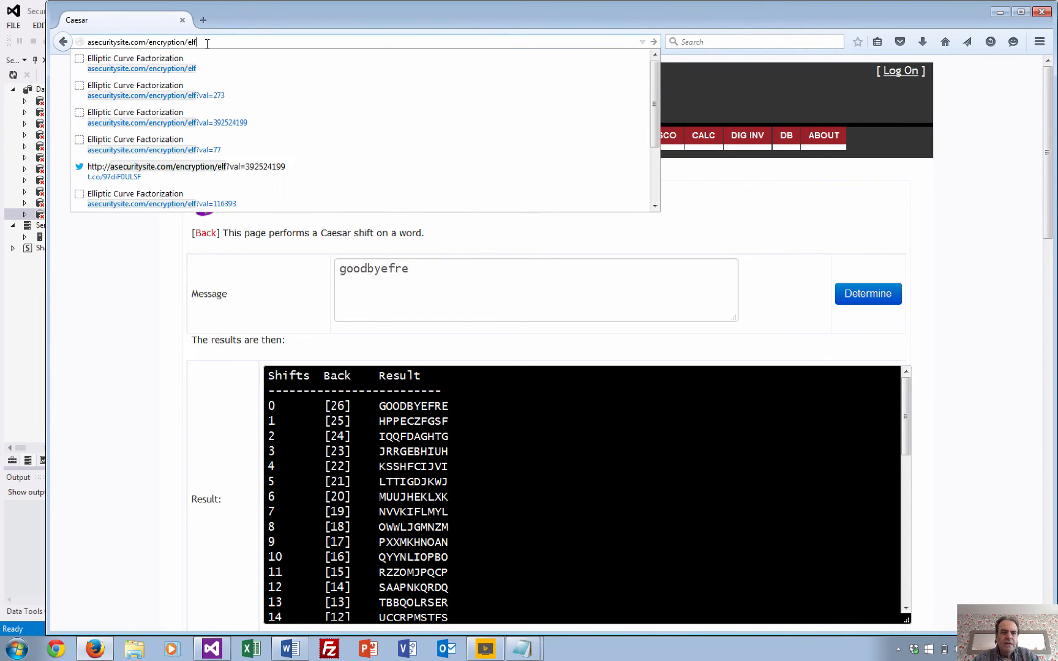
{"action": "left_click", "coordinate": [140, 69]}
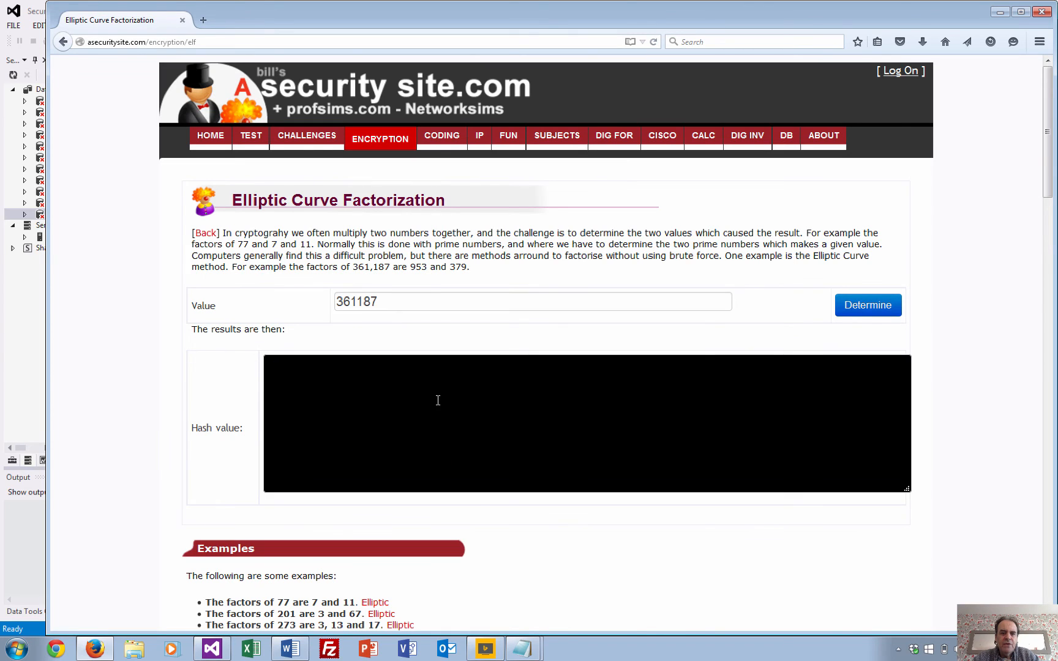
{"action": "mouse_move", "coordinate": [408, 369]}
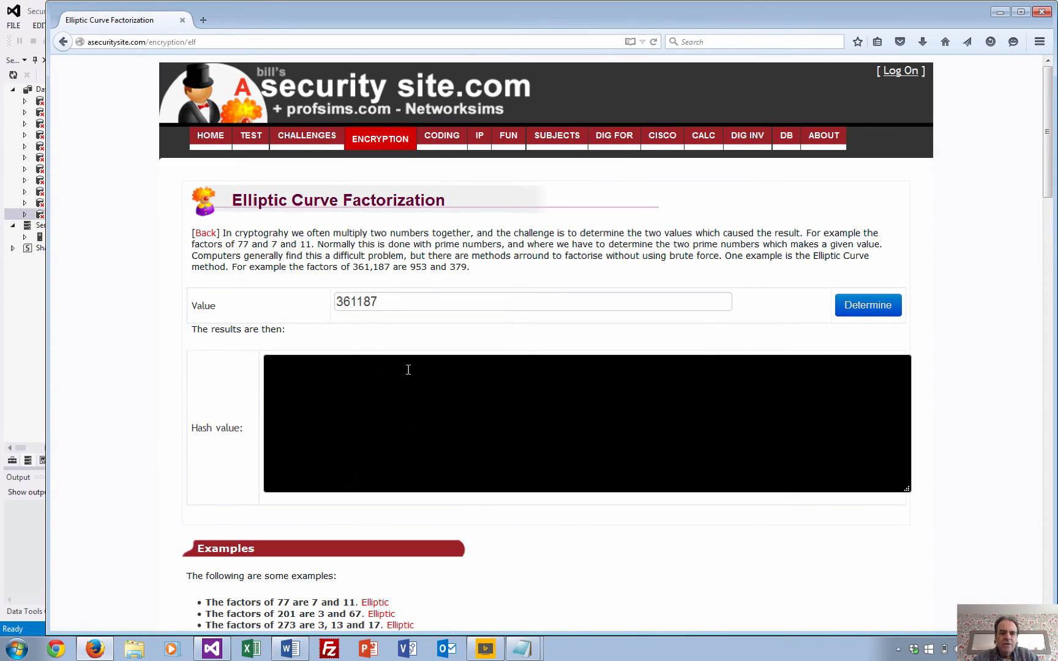
{"action": "mouse_move", "coordinate": [769, 319]}
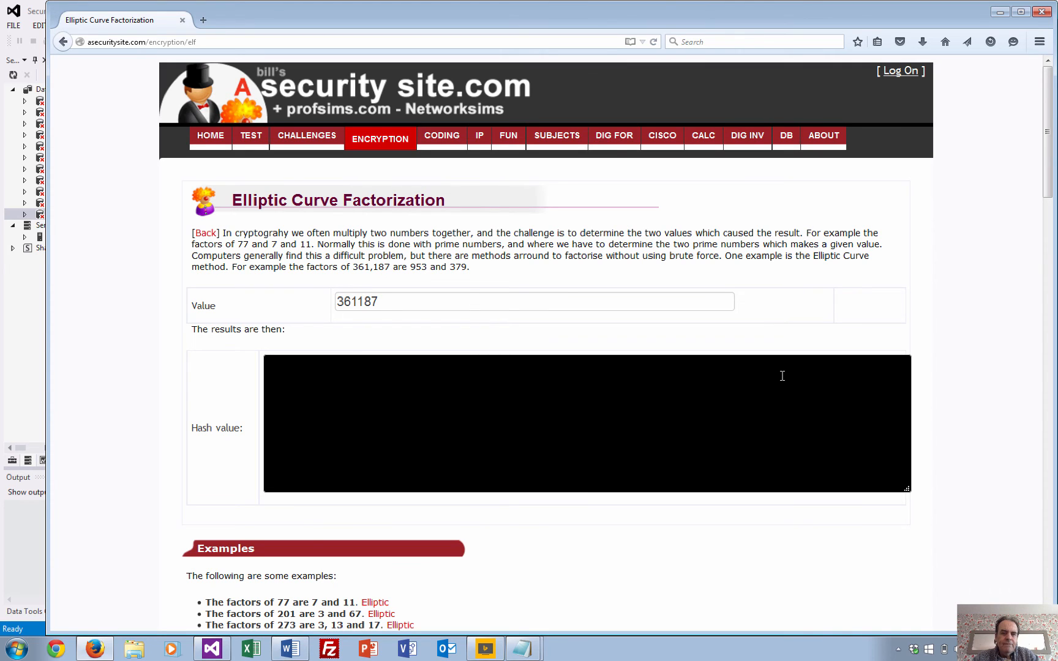
{"action": "mouse_move", "coordinate": [748, 346]}
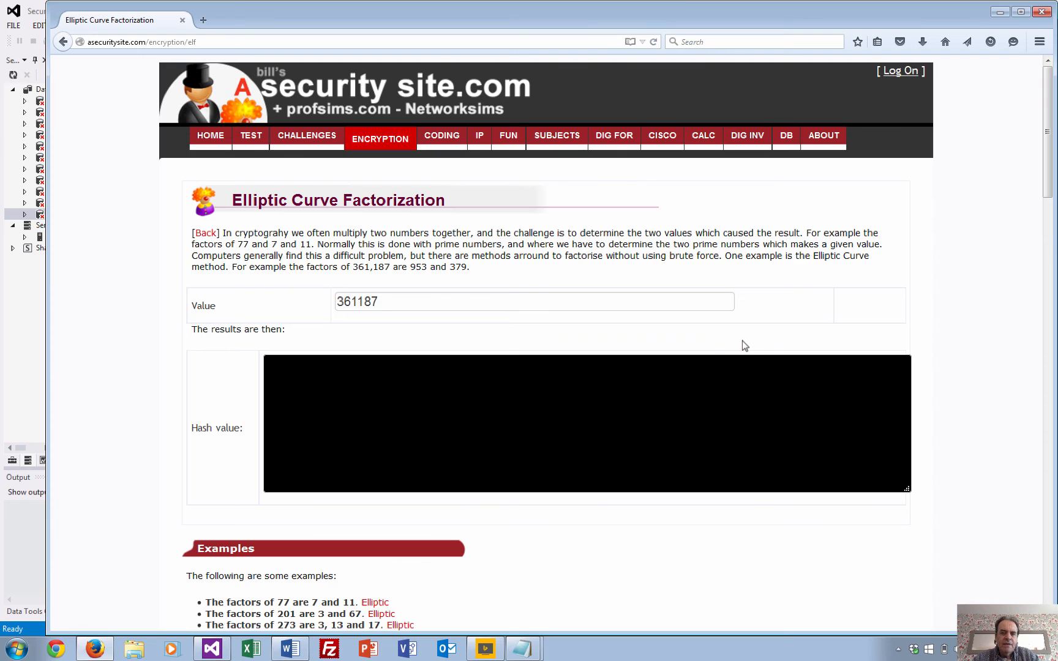
{"action": "left_click", "coordinate": [866, 305]}
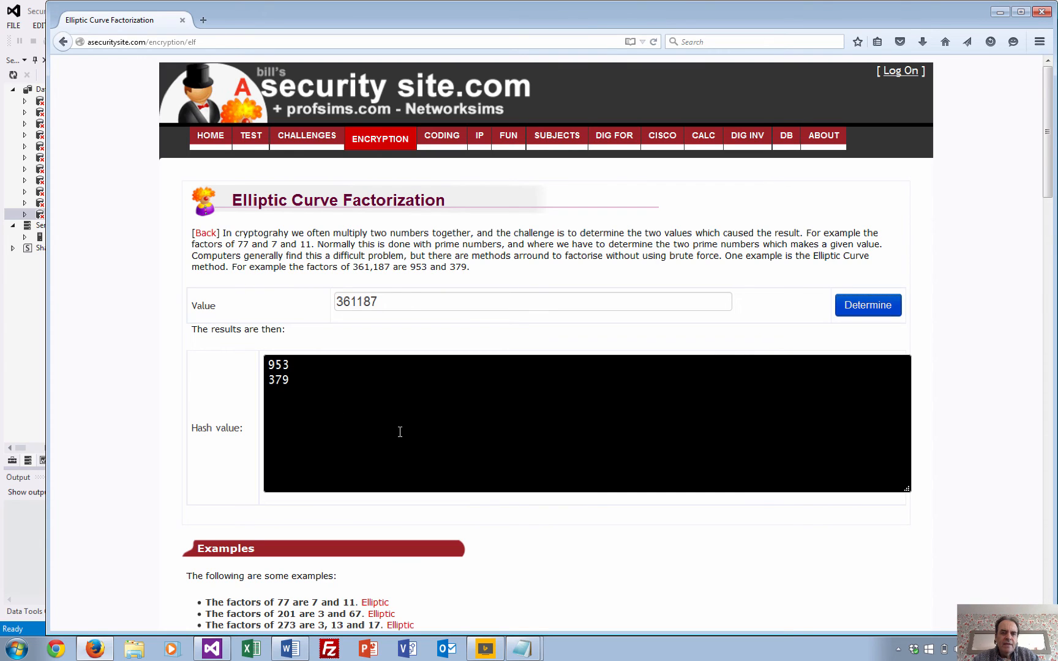
{"action": "mouse_move", "coordinate": [354, 273]}
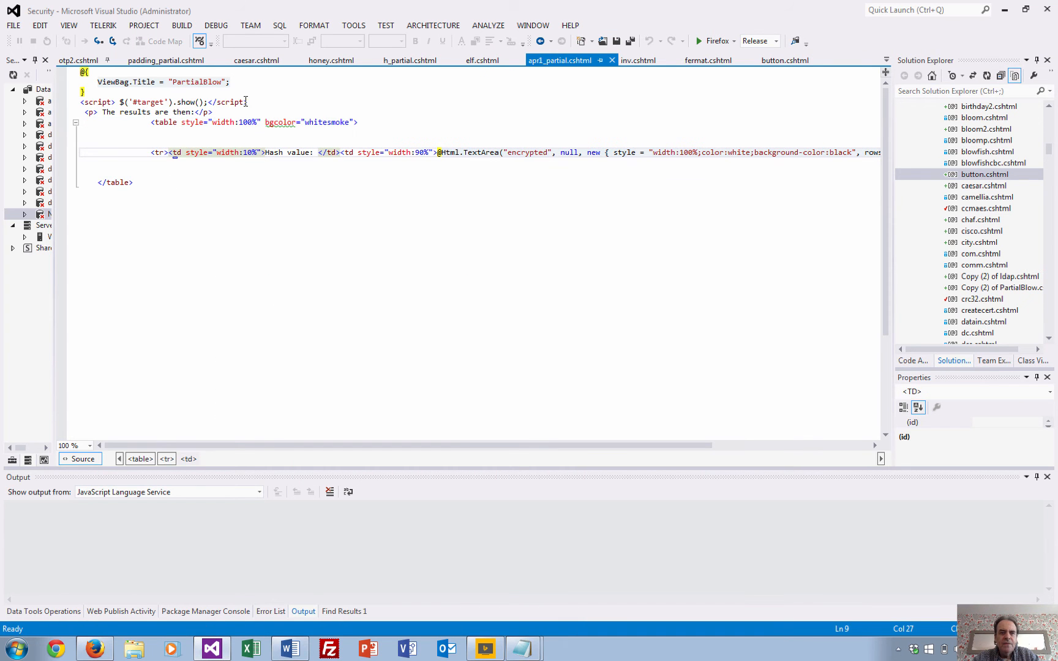
Mark the $('#target').show() script line and scroll Solution Explorer to the Controllers folder.
{"action": "left_click", "coordinate": [162, 101]}
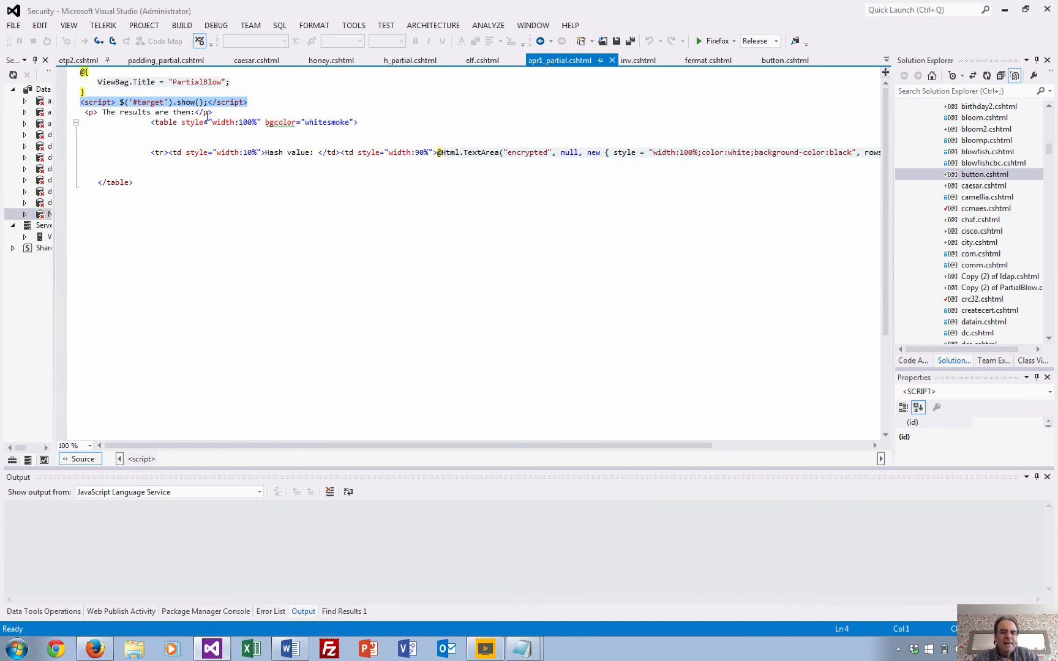
{"action": "left_click", "coordinate": [84, 102]}
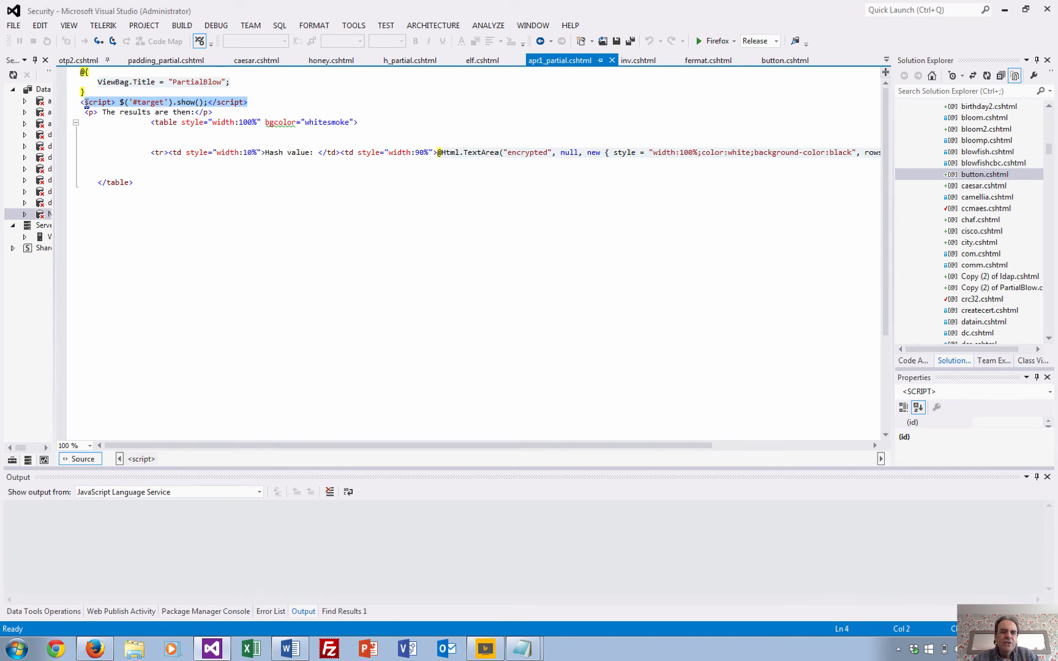
{"action": "left_click", "coordinate": [135, 112]}
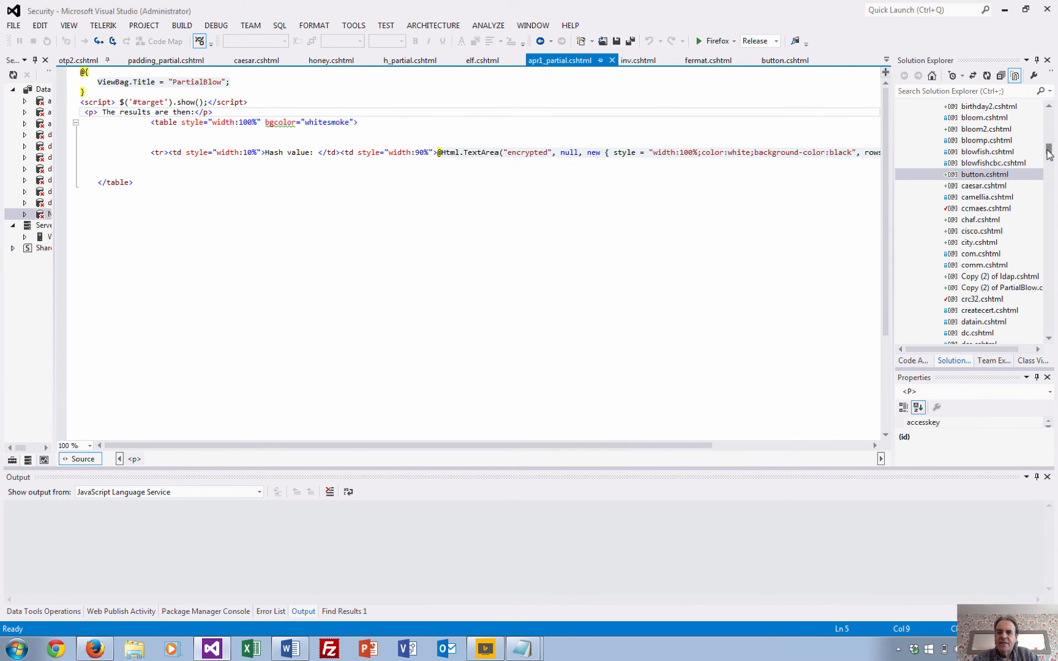
{"action": "scroll", "scroll_direction": "up", "scroll_amount": 3}
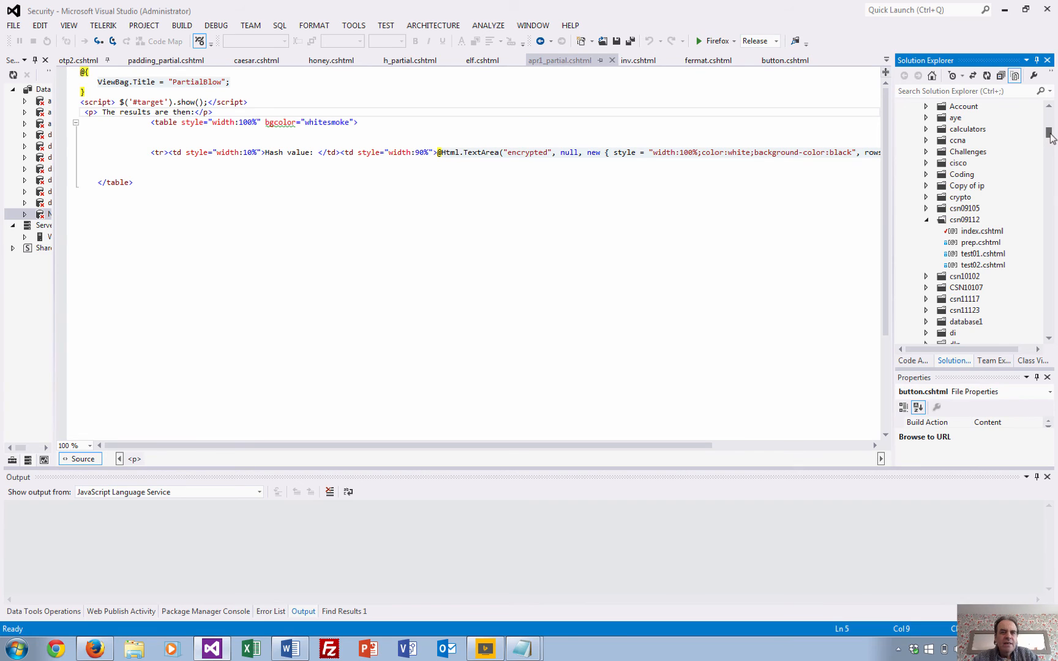
{"action": "scroll", "scroll_direction": "up", "scroll_amount": 3}
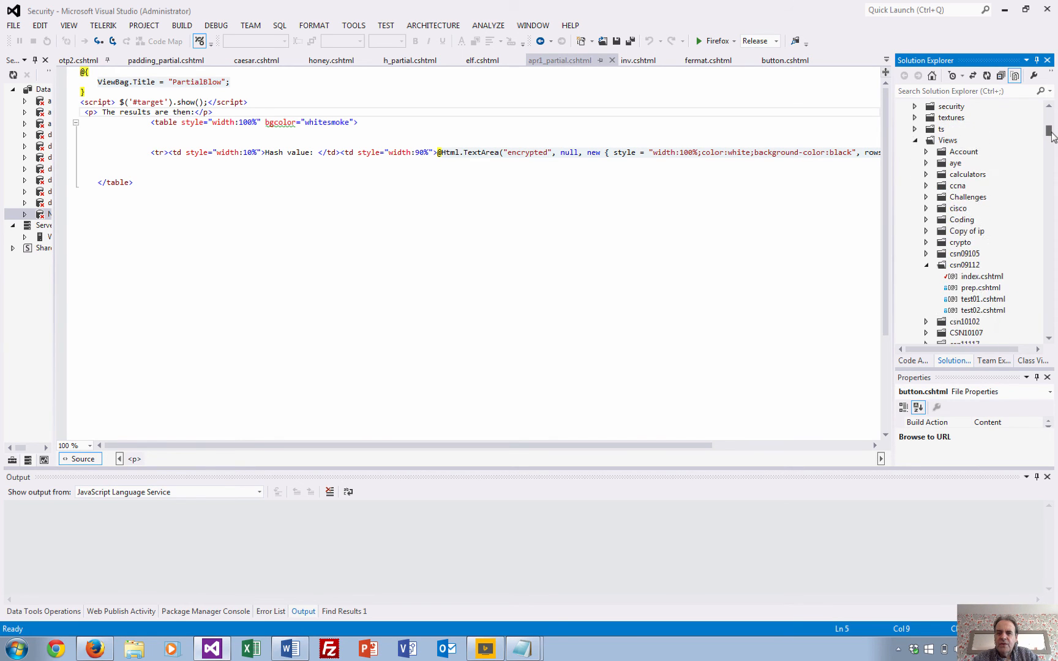
{"action": "scroll", "scroll_direction": "up", "scroll_amount": 3}
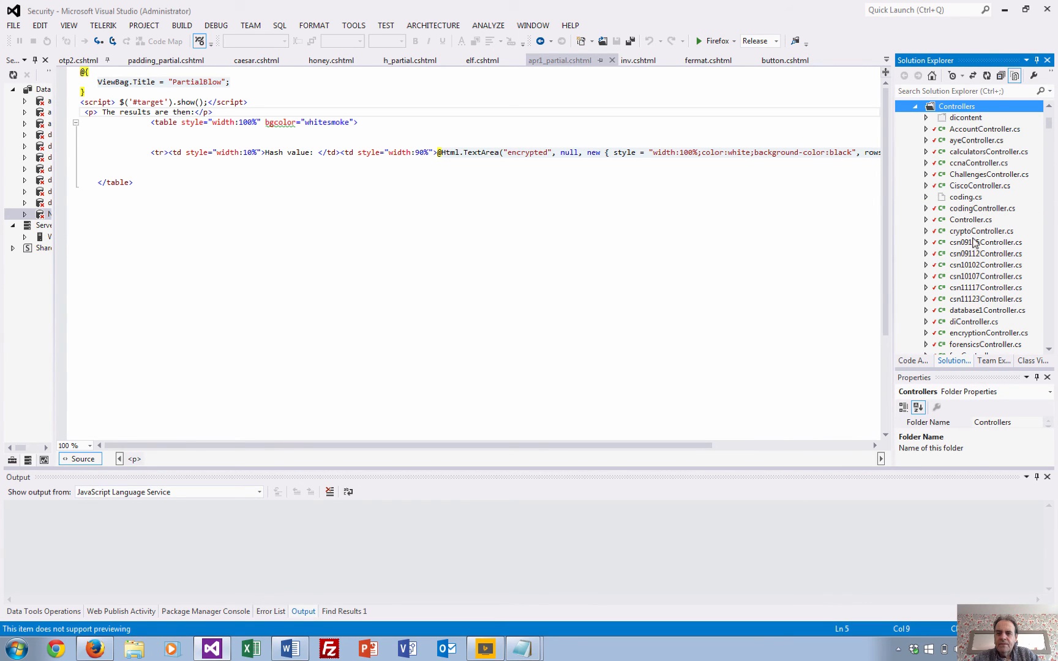
Open encryptionController.cs and find the elf( POST action returning apr1_partial.
{"action": "left_click", "coordinate": [988, 333]}
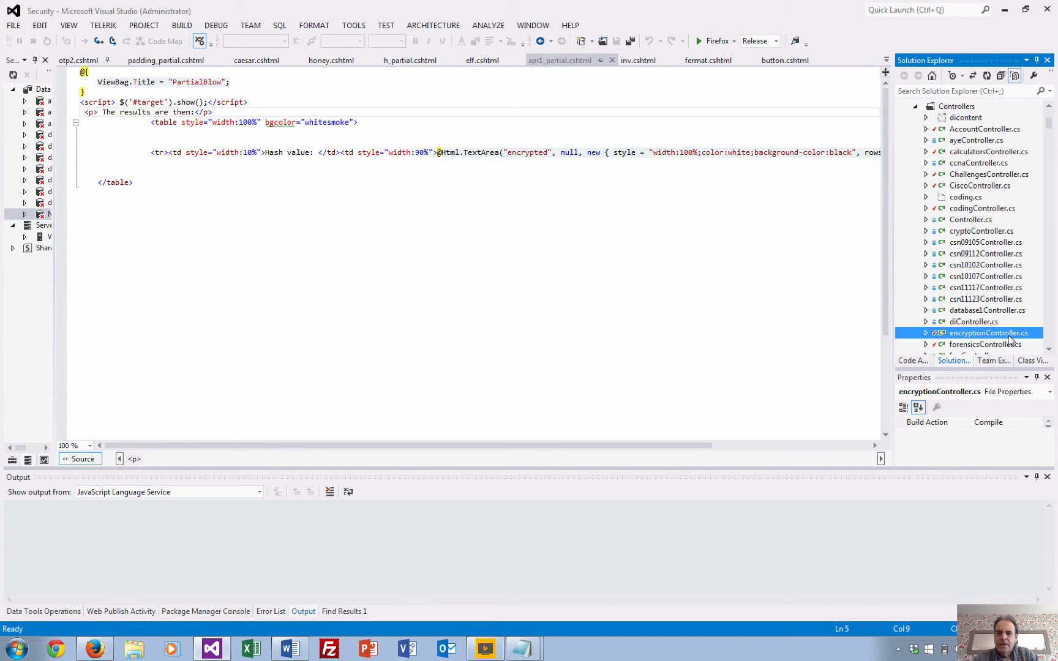
{"action": "double_click", "coordinate": [983, 333]}
{"action": "type", "text": "el"}
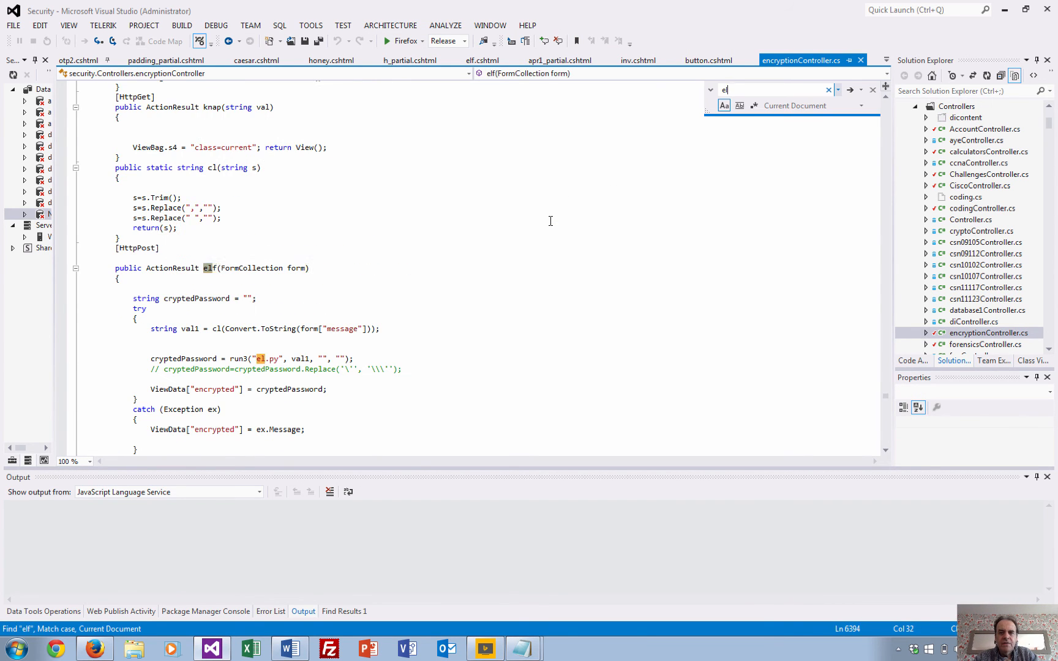
{"action": "type", "text": "f("}
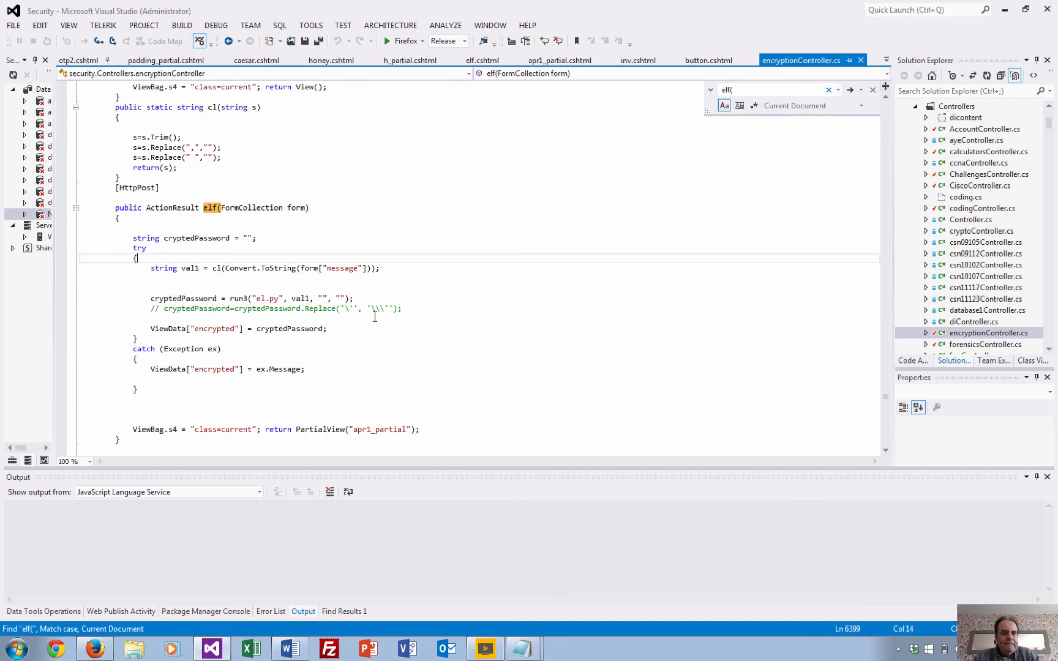
{"action": "scroll", "scroll_direction": "down", "scroll_amount": 3}
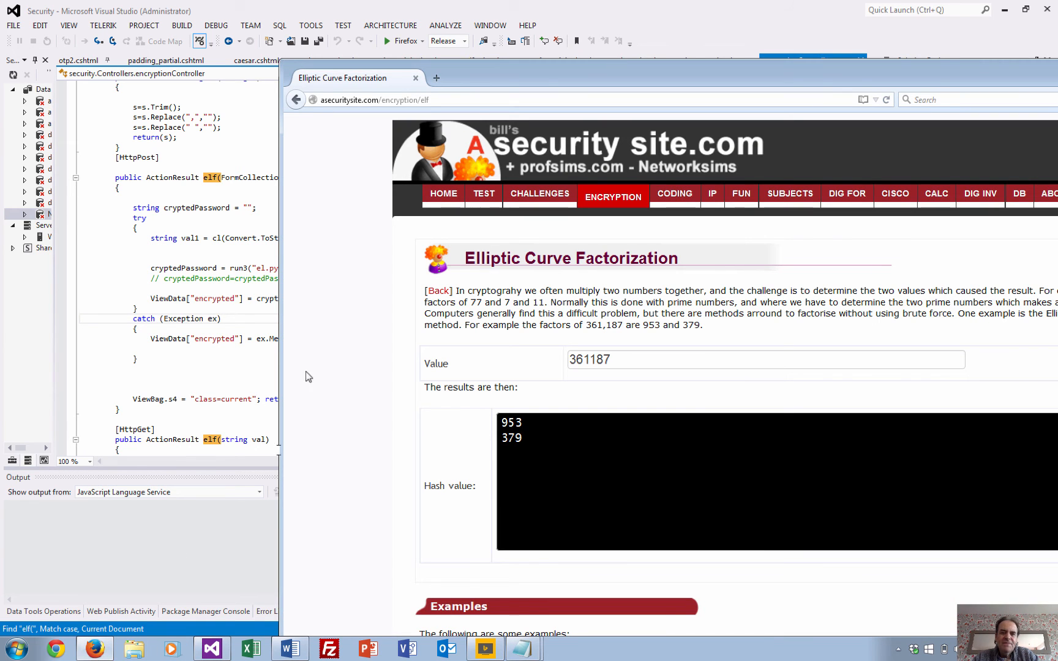
{"action": "mouse_move", "coordinate": [617, 129]}
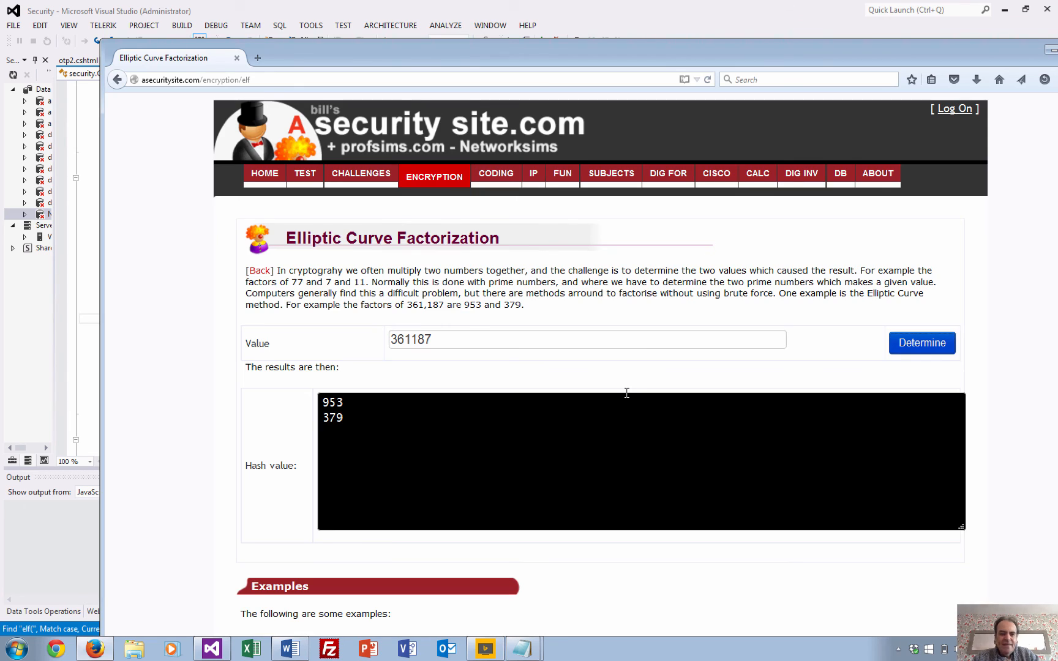
Copy the example 7,388,399 into the Value box and factorise it into 2069 and 3571.
{"action": "scroll", "scroll_direction": "down", "scroll_amount": 3}
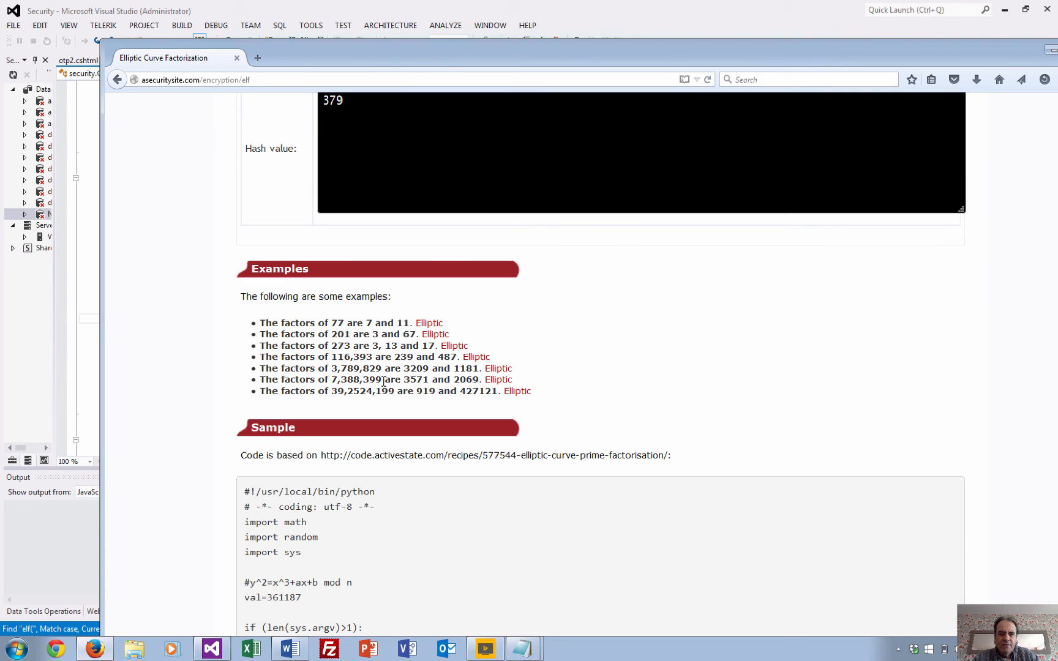
{"action": "double_click", "coordinate": [356, 379]}
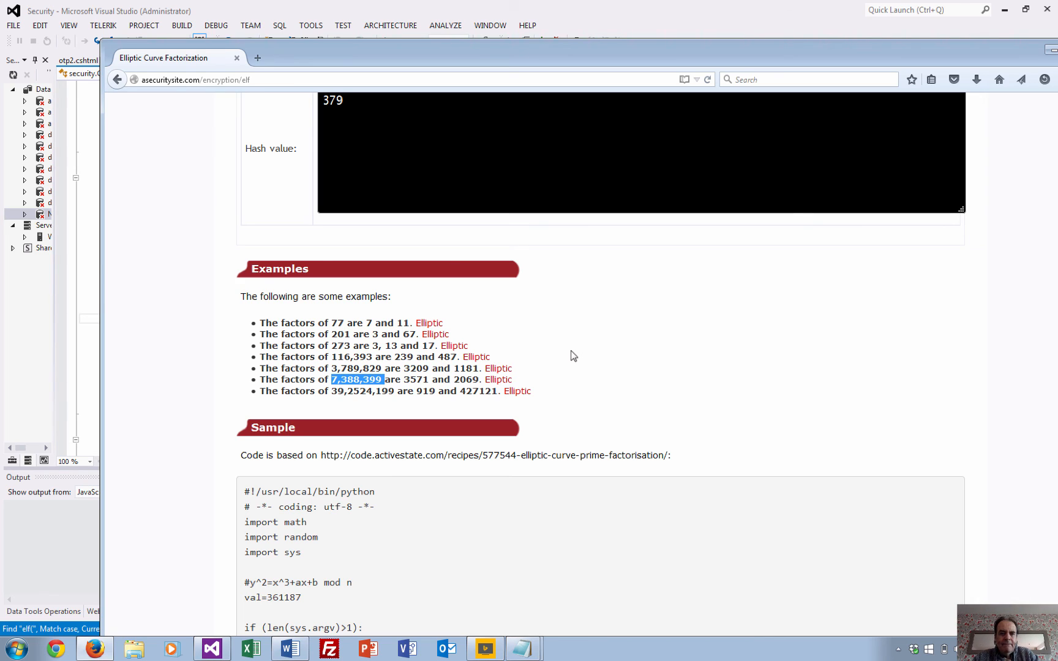
{"action": "scroll", "scroll_direction": "up", "scroll_amount": 3}
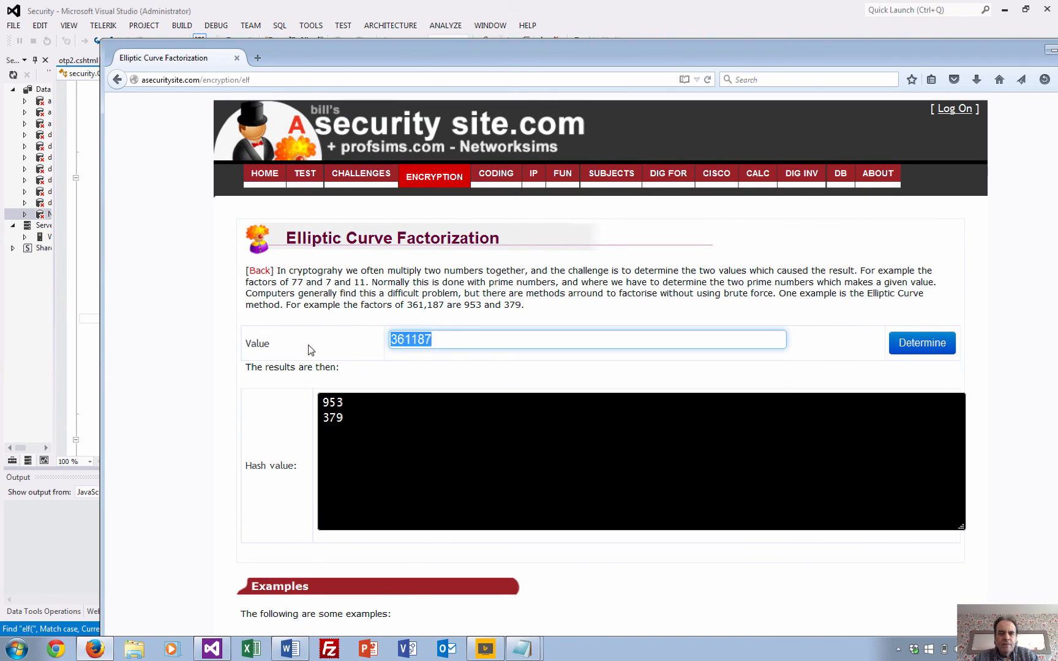
{"action": "type", "text": "7,388,399"}
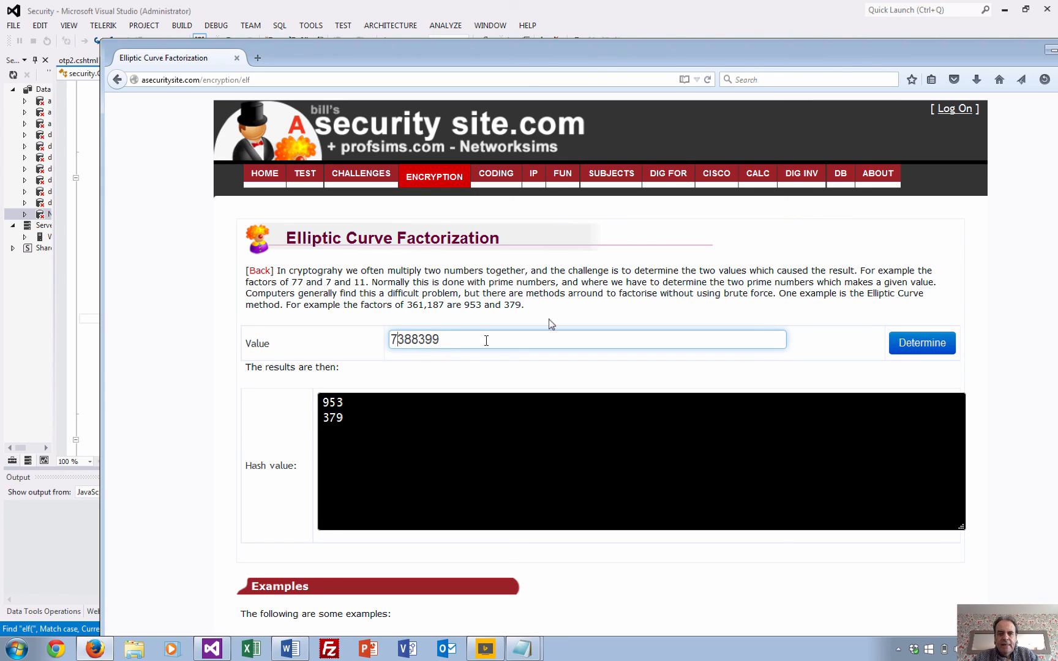
{"action": "left_click", "coordinate": [921, 343]}
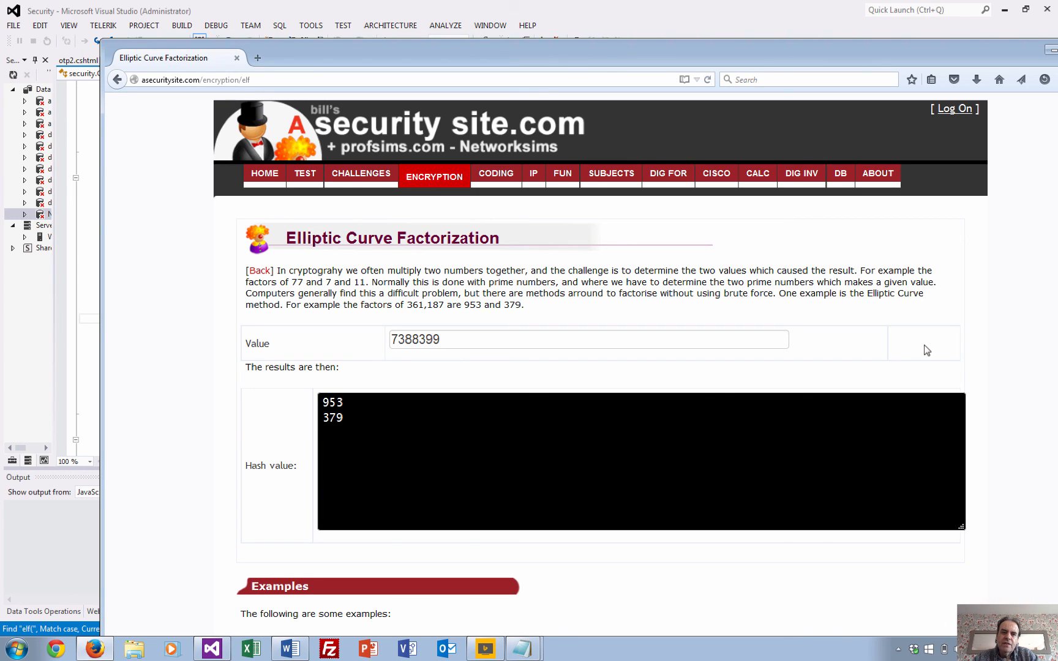
{"action": "left_click", "coordinate": [921, 342]}
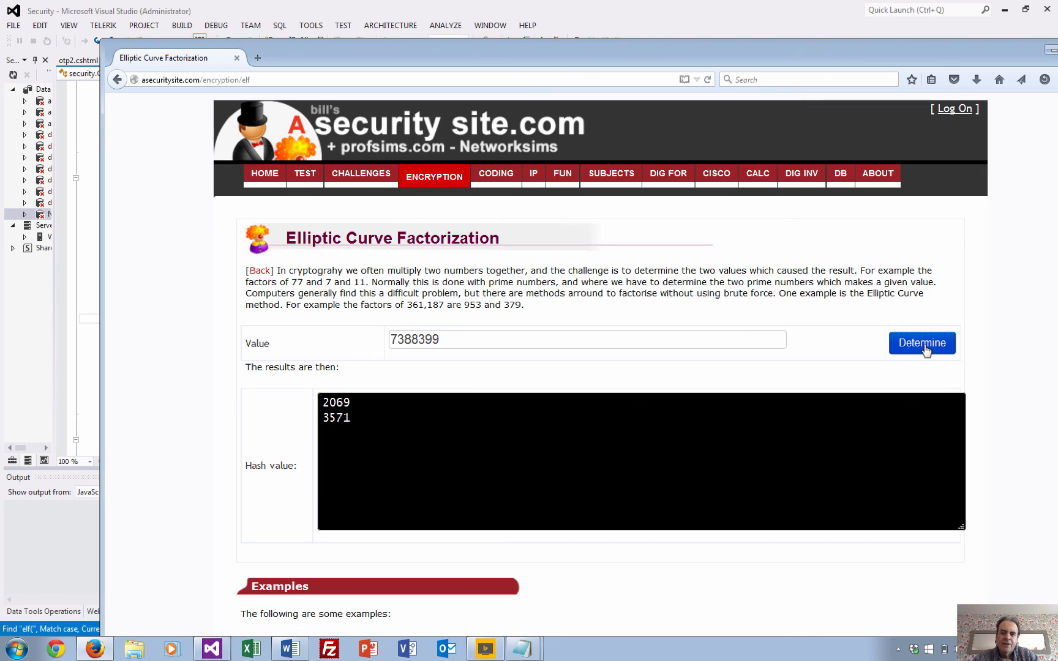
Compare the result with the example's factor 2069 and bring the page back to front.
{"action": "left_click", "coordinate": [585, 339]}
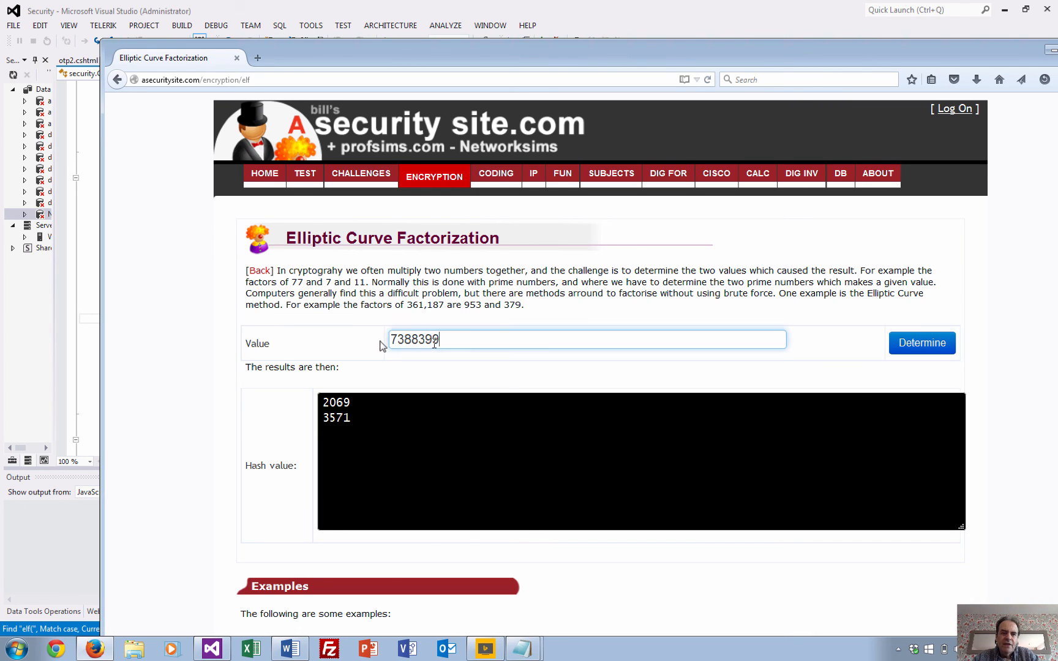
{"action": "scroll", "scroll_direction": "down", "scroll_amount": 3}
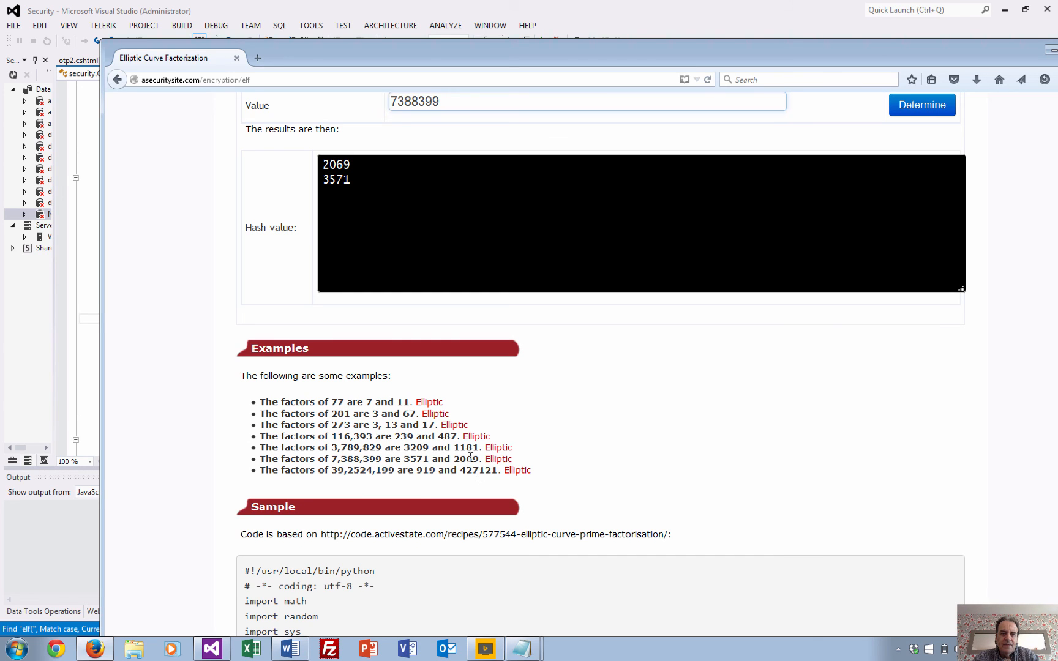
{"action": "double_click", "coordinate": [416, 459]}
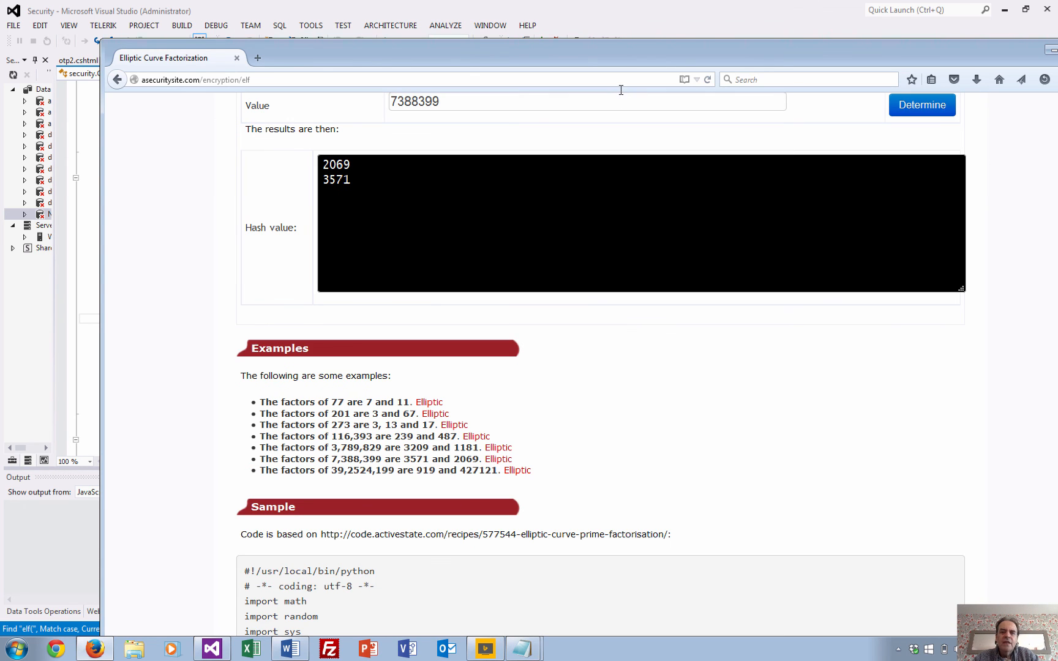
{"action": "mouse_move", "coordinate": [684, 394]}
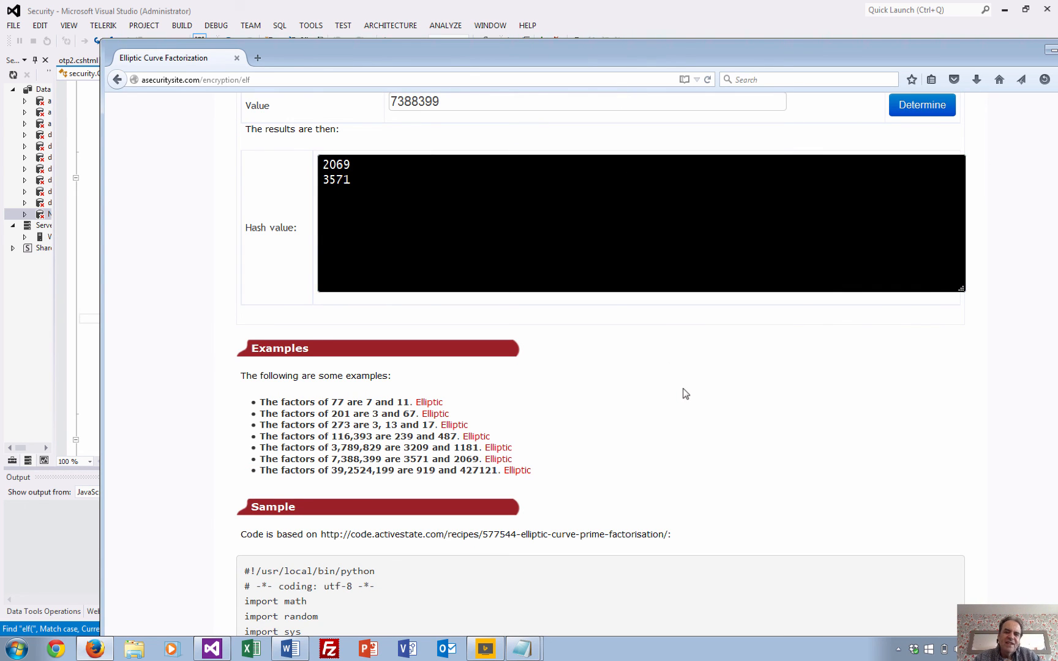
{"action": "scroll", "scroll_direction": "up", "scroll_amount": 3}
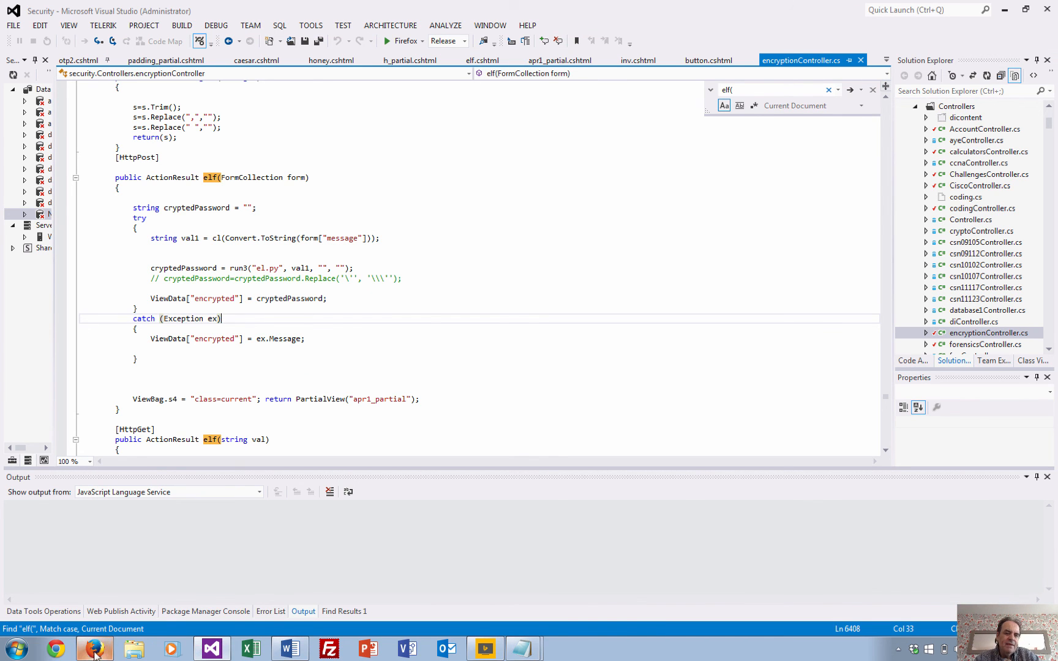
{"action": "left_click", "coordinate": [93, 649]}
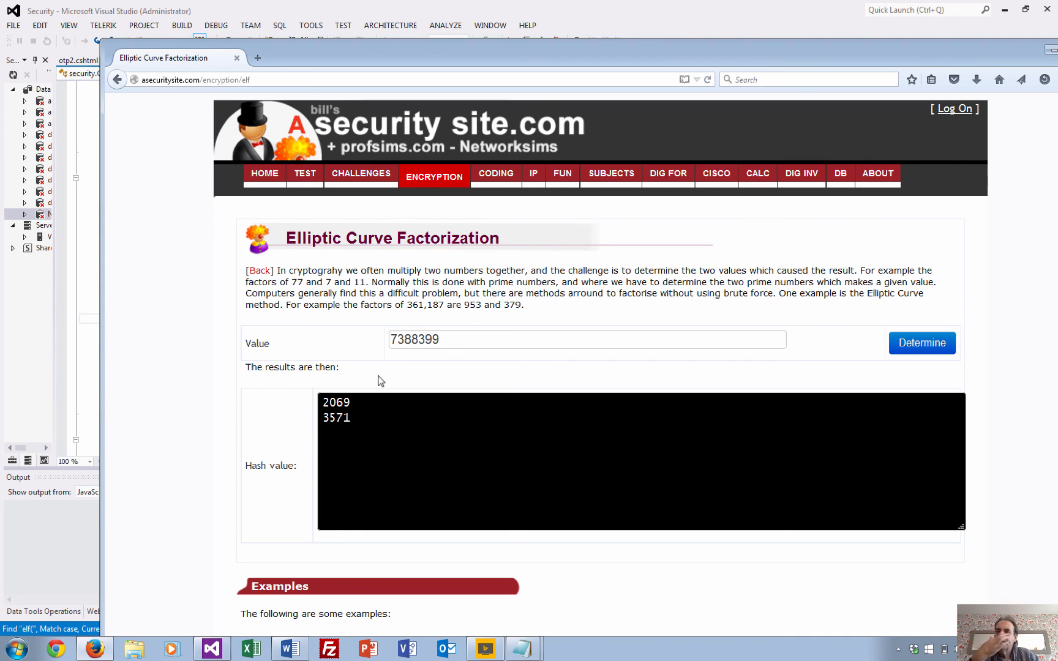